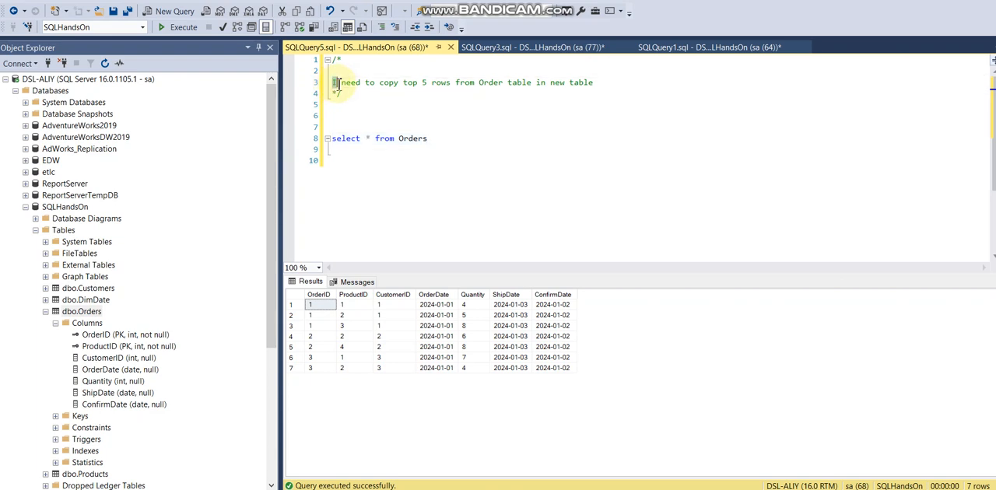
Change the query to 'select top 5 * from Orders' and run it, returning five rows.
left_click_drag(336, 81, 461, 81)
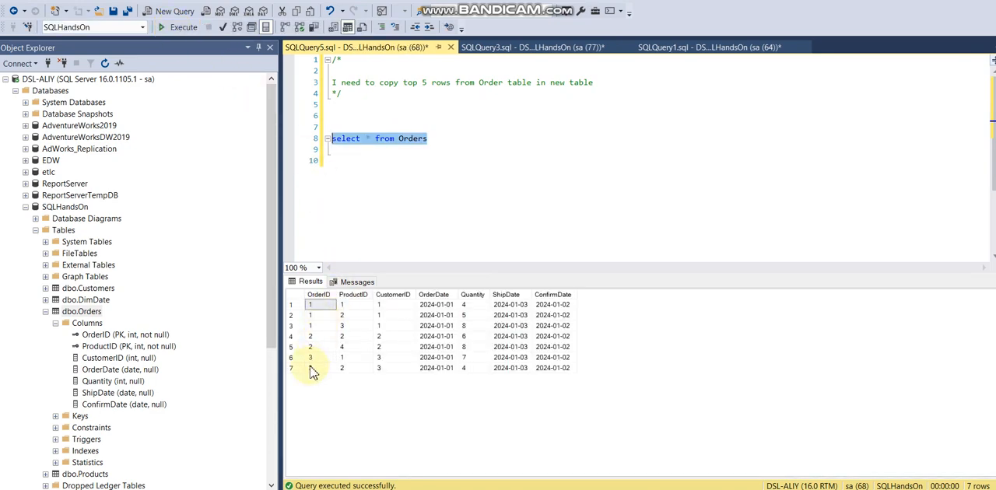
left_click(310, 368)
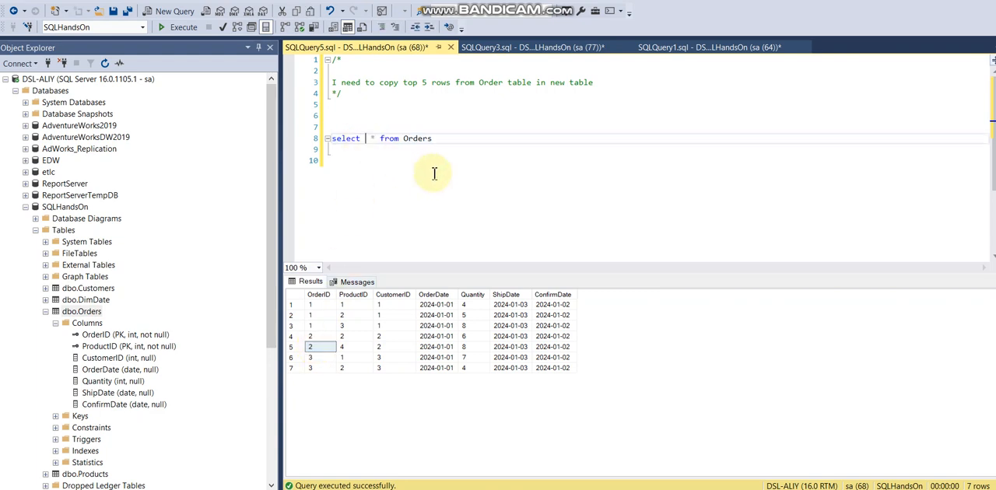
type("top %")
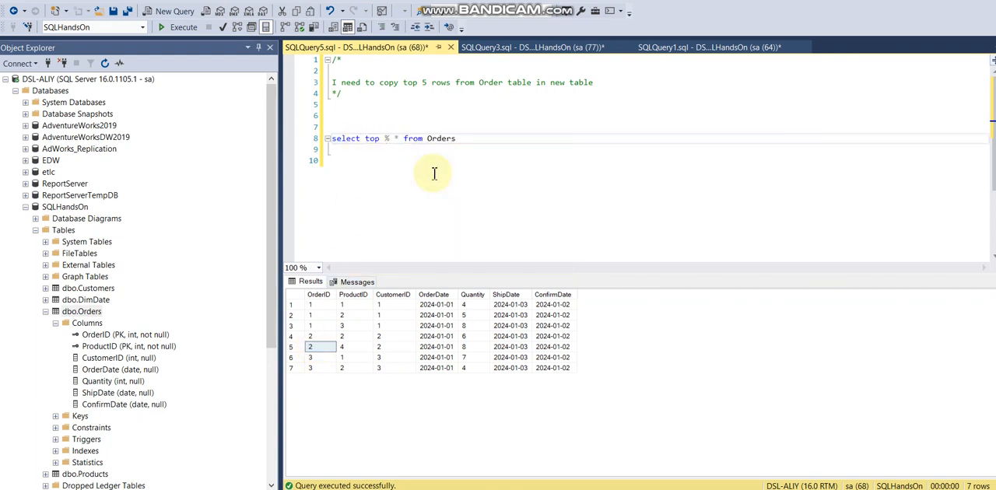
type("5")
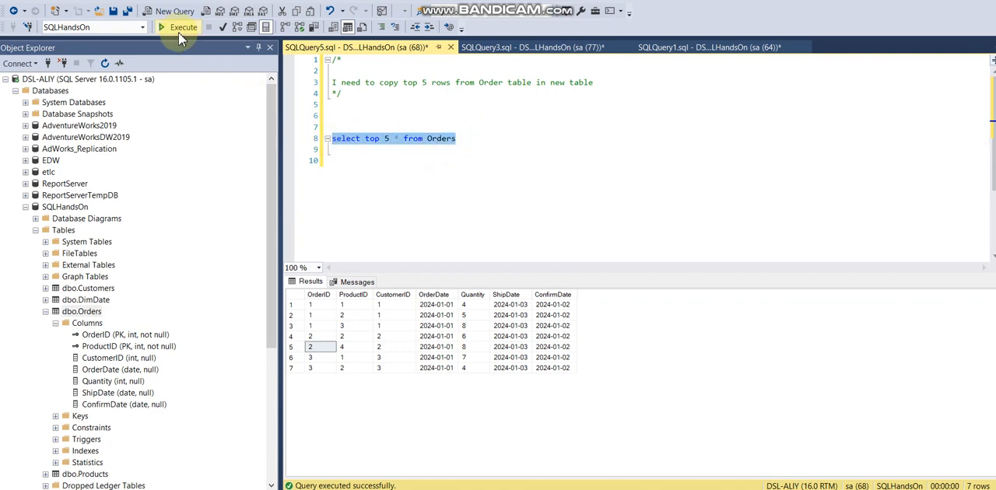
left_click(184, 26)
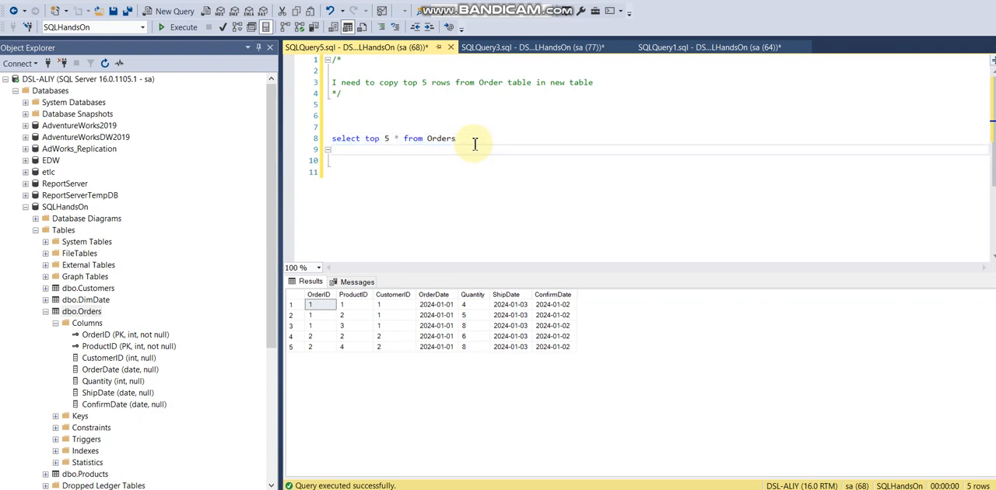
Add 'Order by ProductID' on the line below the top 5 Orders query.
type("Order by")
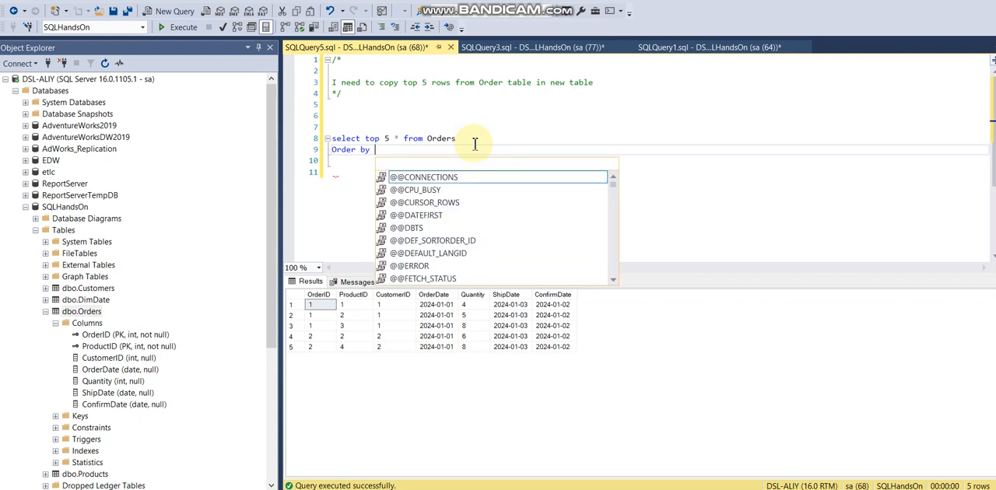
type("ProductID")
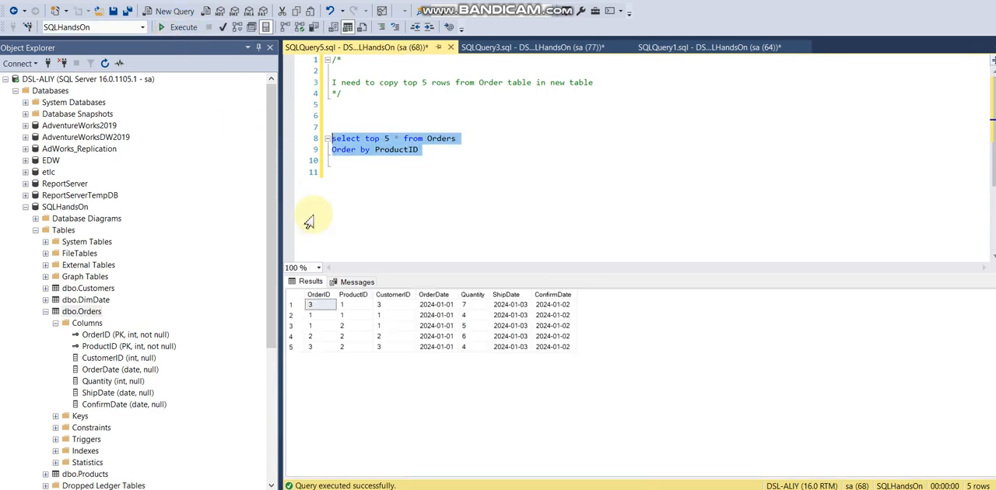
mouse_move(466, 319)
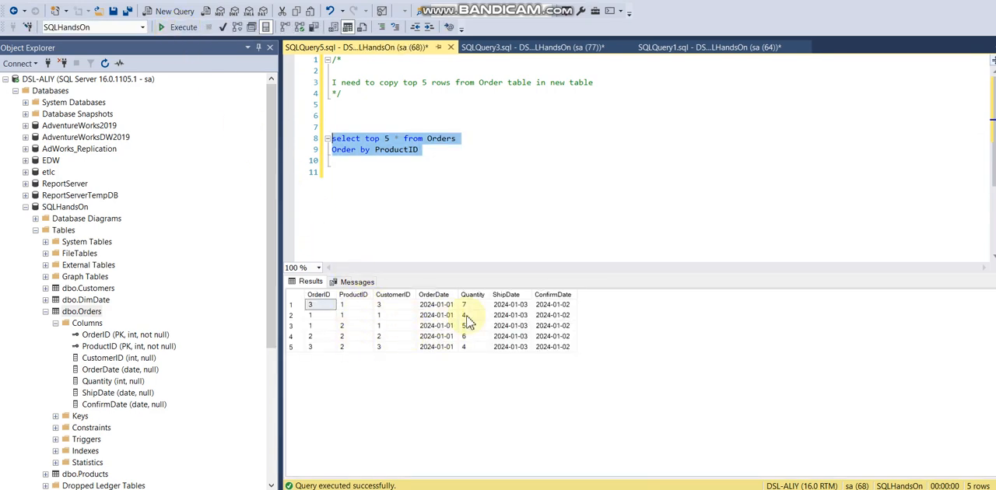
left_click(439, 150)
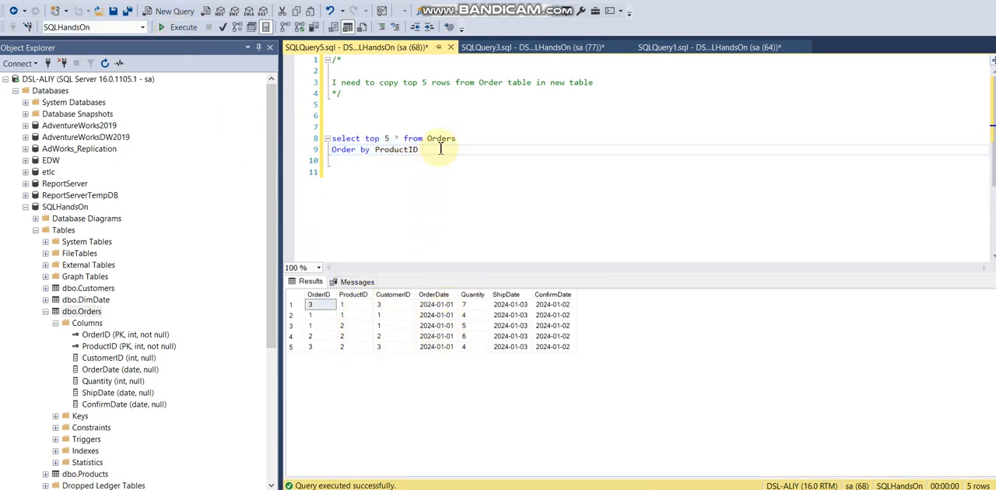
Add 'Select * from Orders', run both queries, then delete the ORDER BY ProductID line.
type("SSElec")
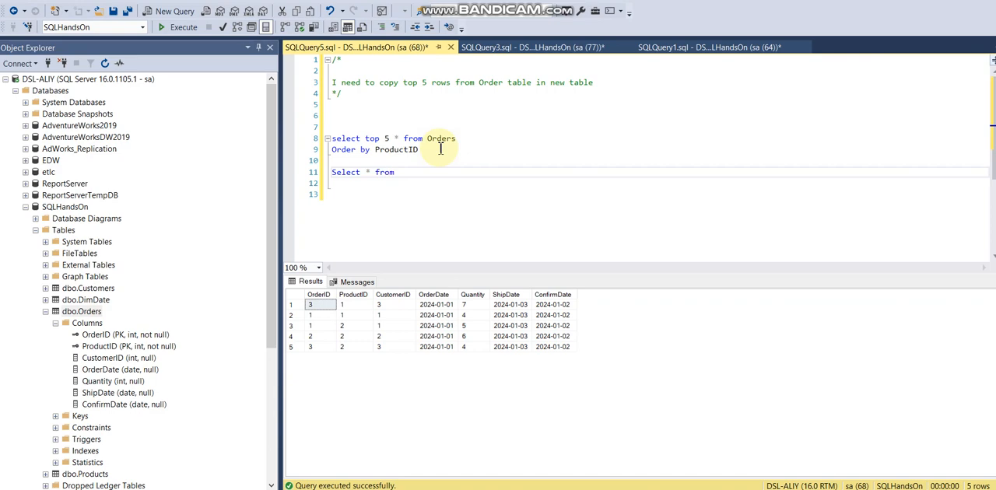
type("ORders")
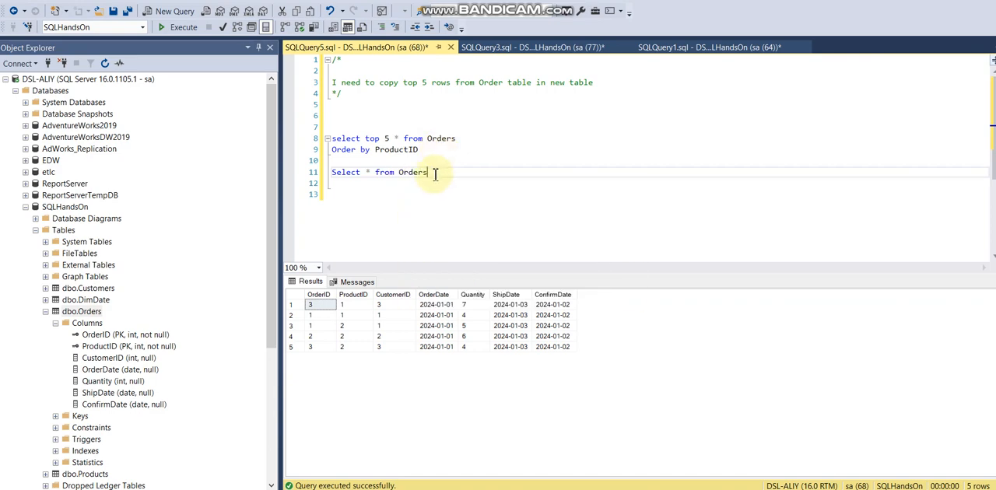
left_click(178, 27)
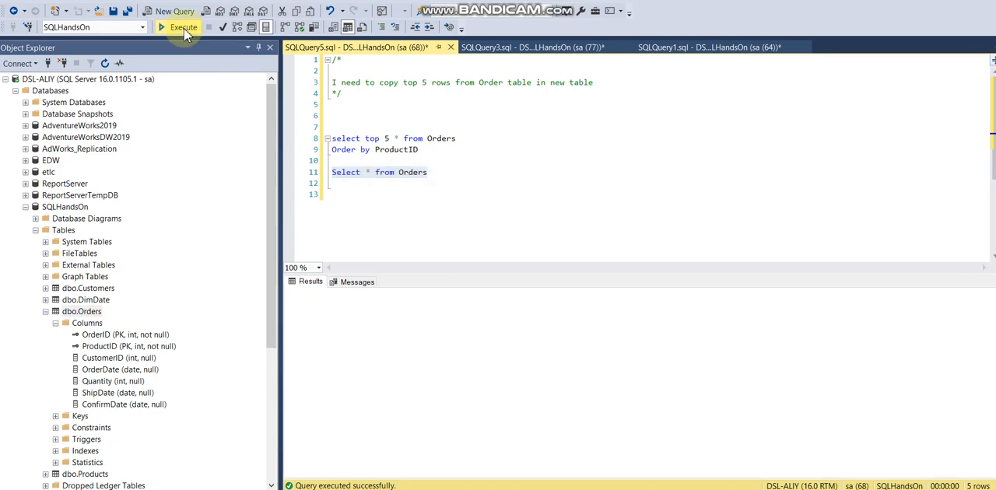
left_click(179, 26)
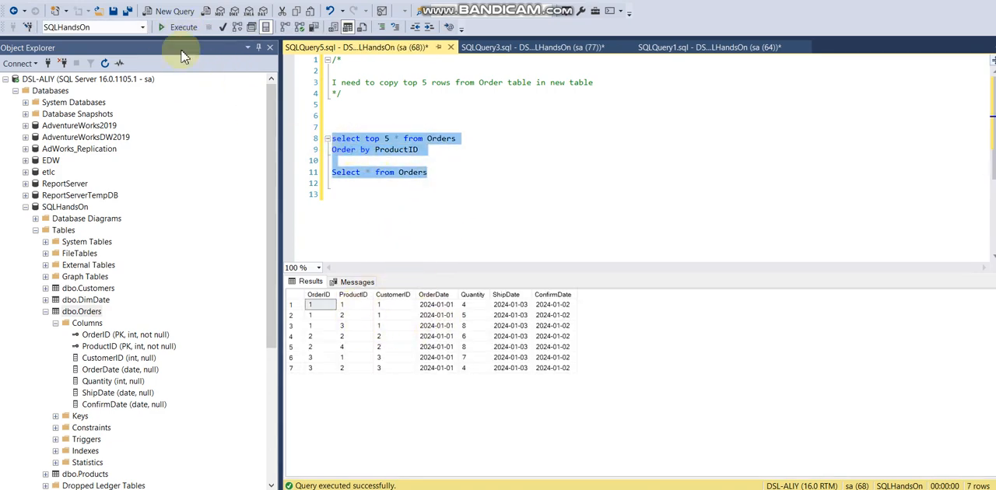
left_click(184, 27)
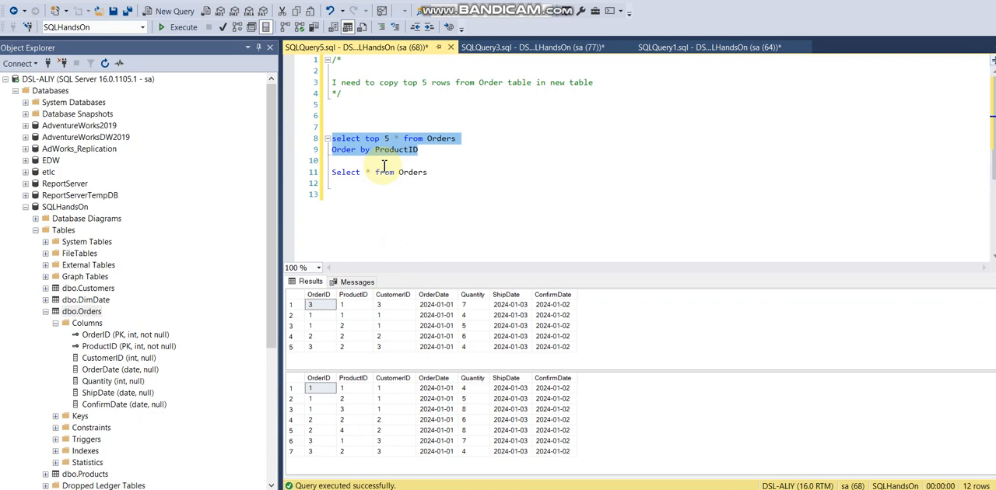
mouse_move(389, 161)
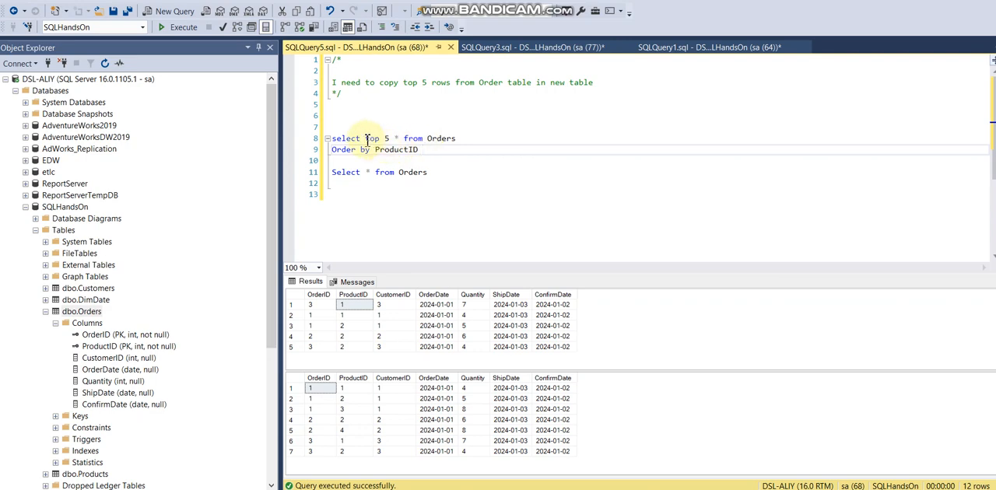
double_click(374, 139)
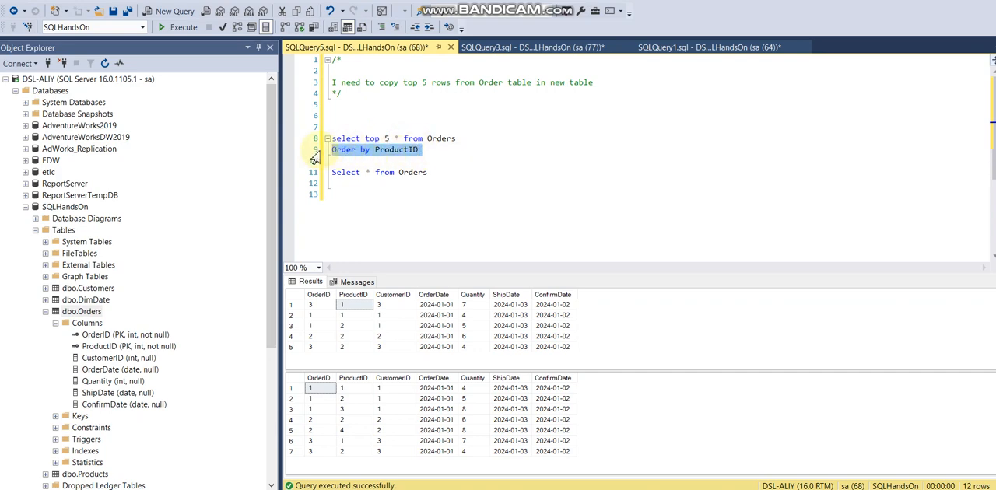
key("Delete")
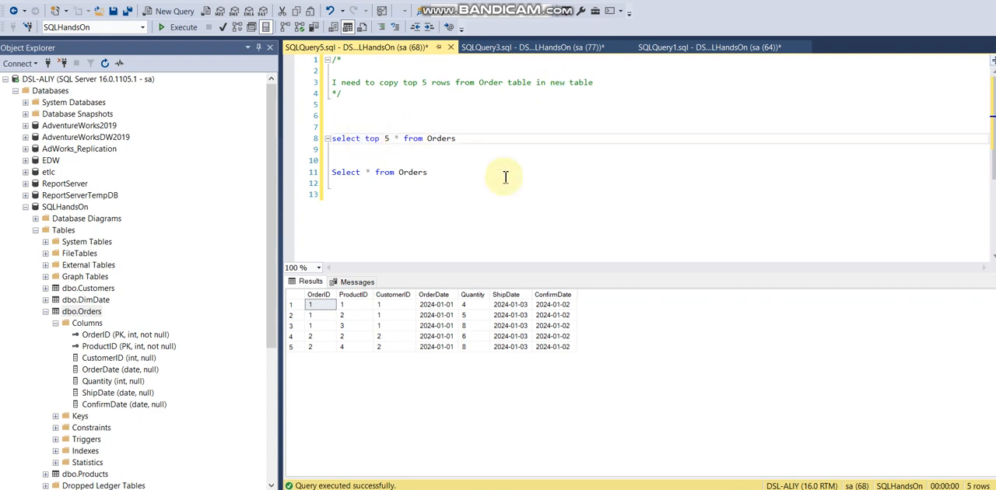
Insert 'INTO order2' before 'from Orders' in the top 5 query and select that statement.
type("INTO")
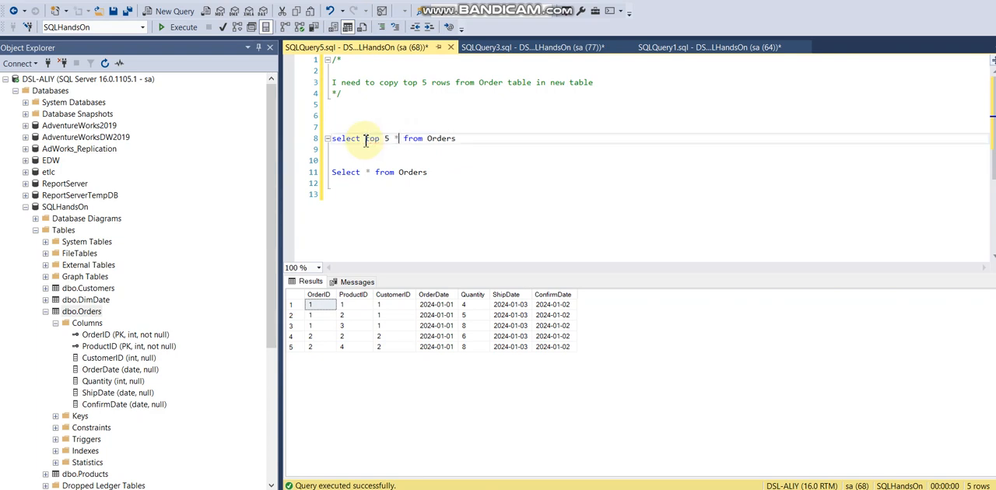
type("INTO order2")
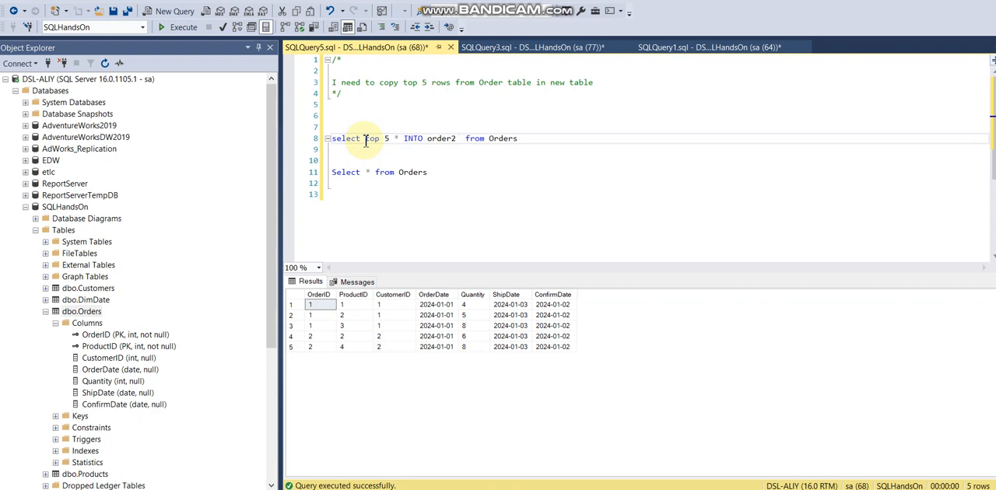
double_click(344, 138)
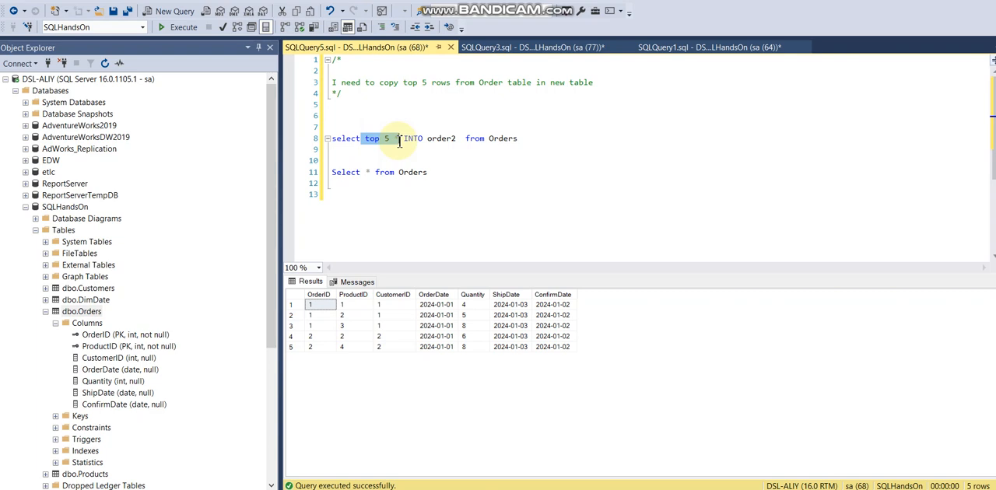
mouse_move(399, 147)
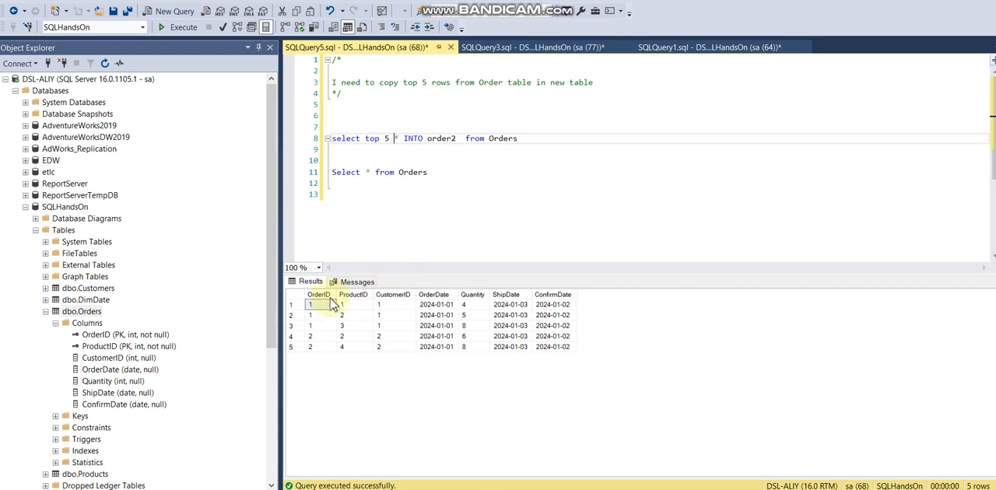
left_click(552, 304)
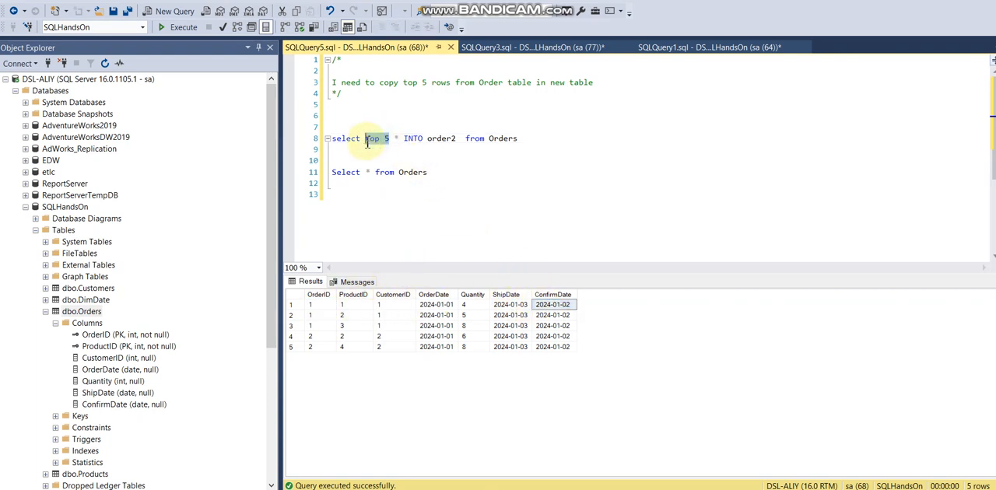
double_click(441, 139)
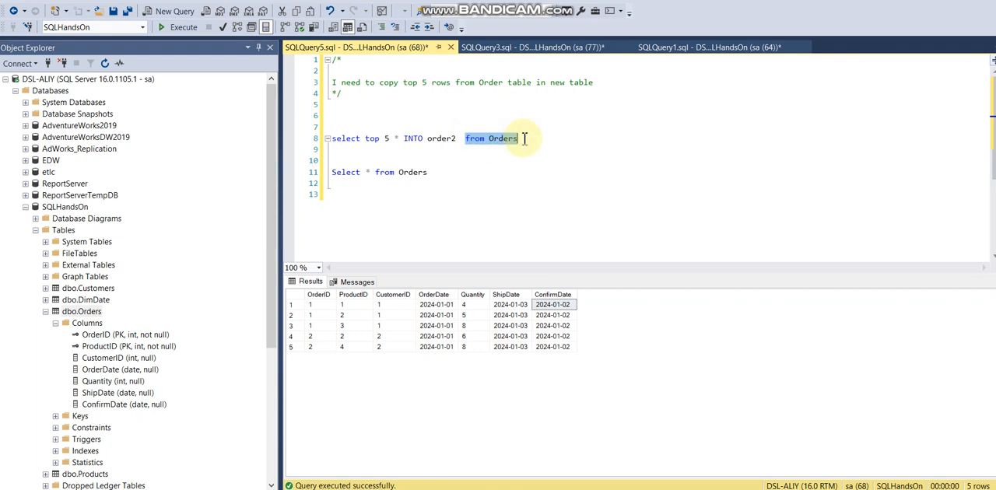
left_click(519, 138)
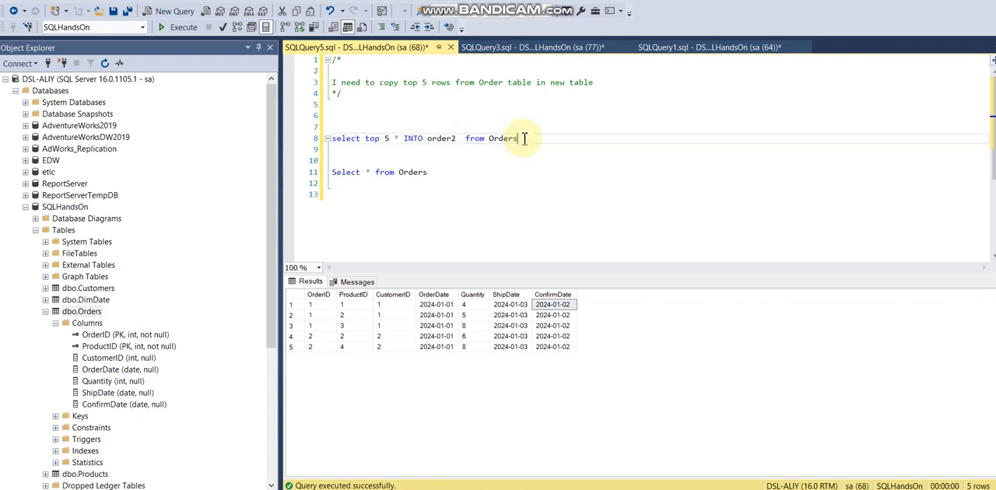
left_click_drag(518, 139, 331, 139)
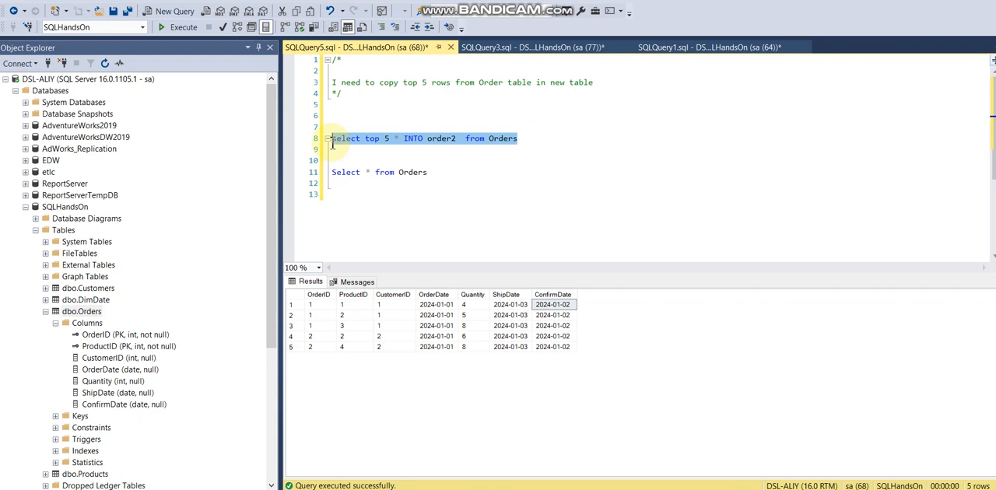
Execute the top 5 INTO order2 statement (5 rows affected) and add a query on Order2.
left_click(183, 26)
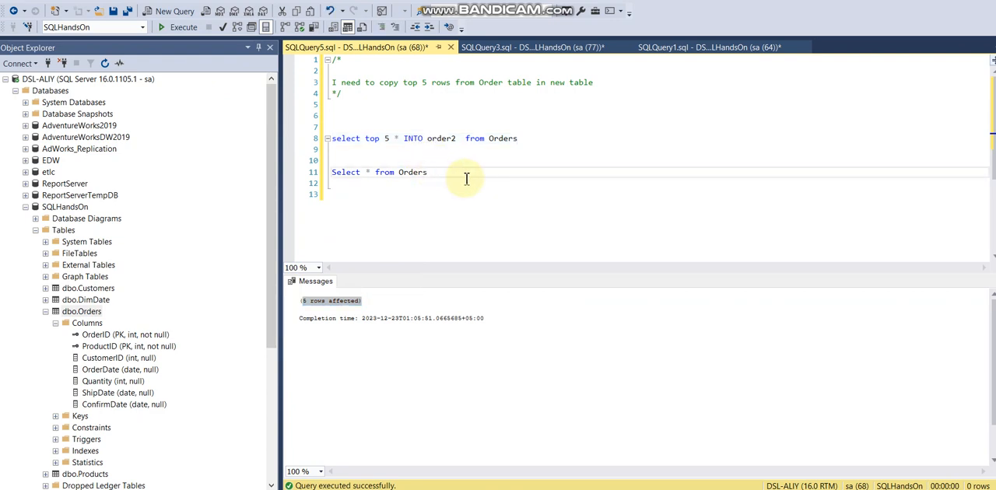
type("Order2")
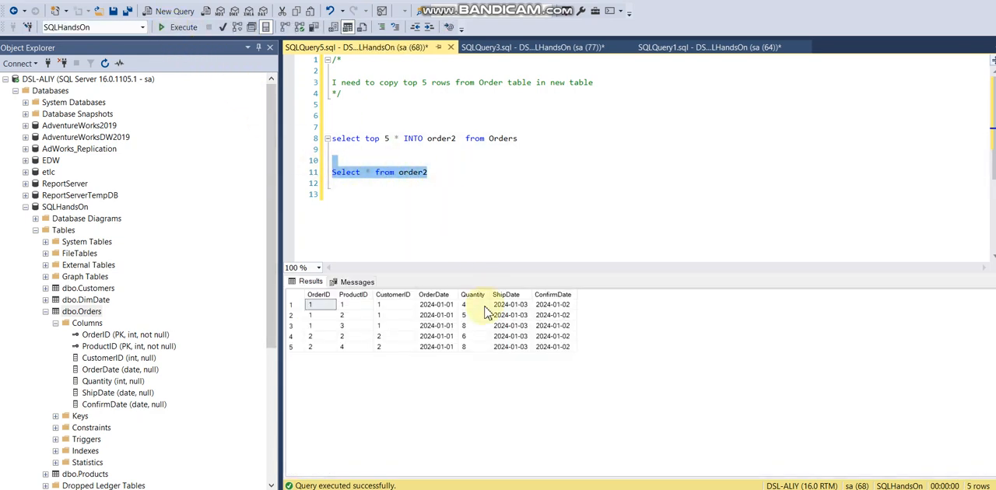
mouse_move(468, 182)
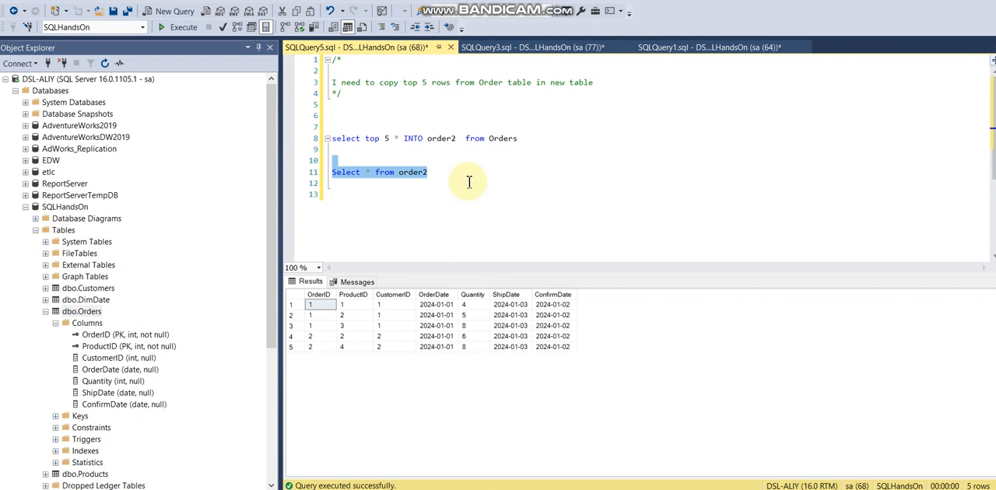
left_click(348, 82)
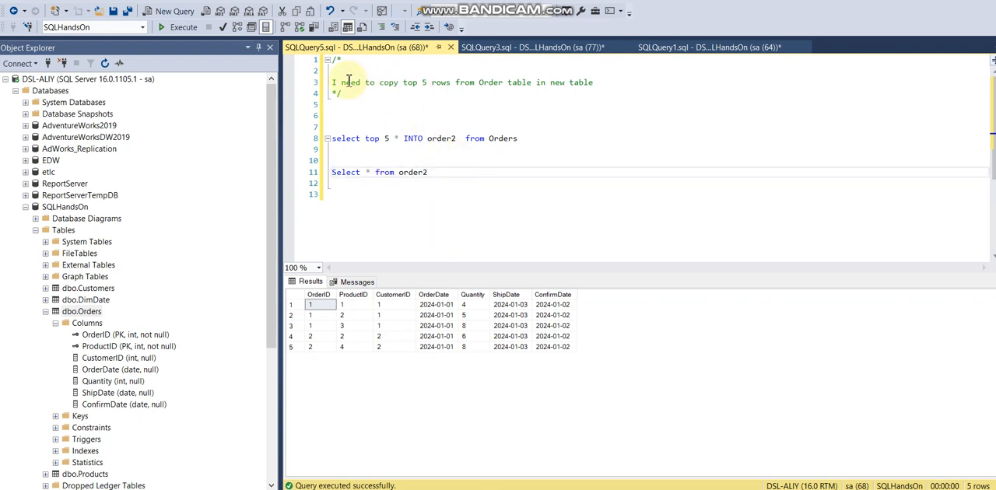
left_click_drag(333, 81, 593, 82)
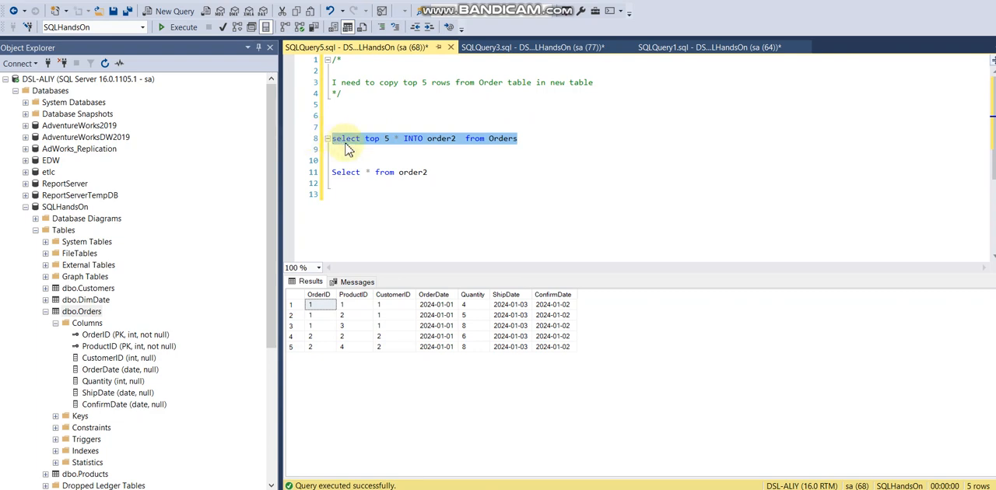
Expand dbo.order2 under SQLHandsOn Tables to show its columns, keys and indexes.
double_click(413, 139)
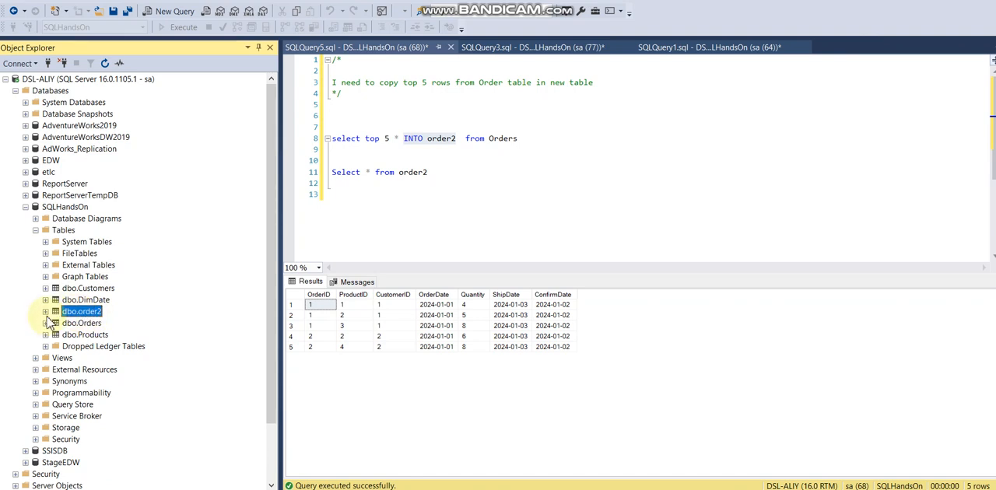
left_click(46, 311)
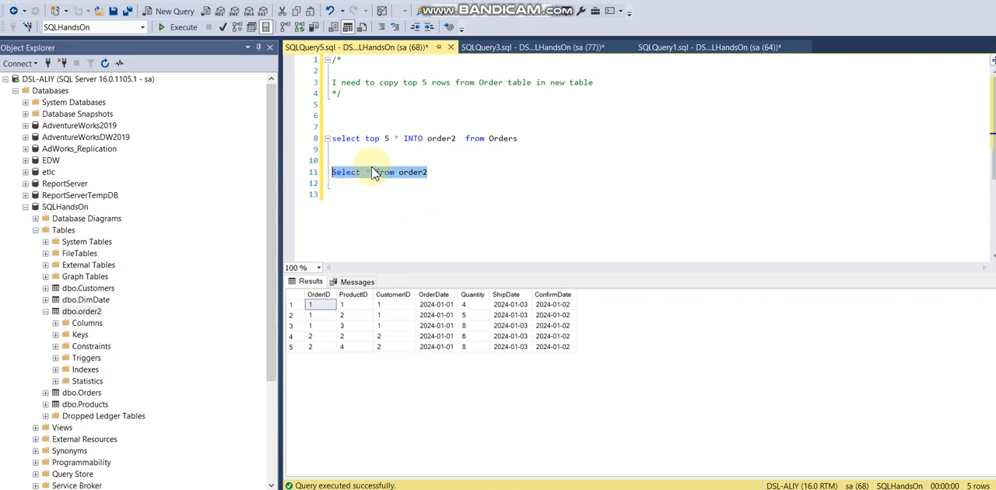
left_click(450, 172)
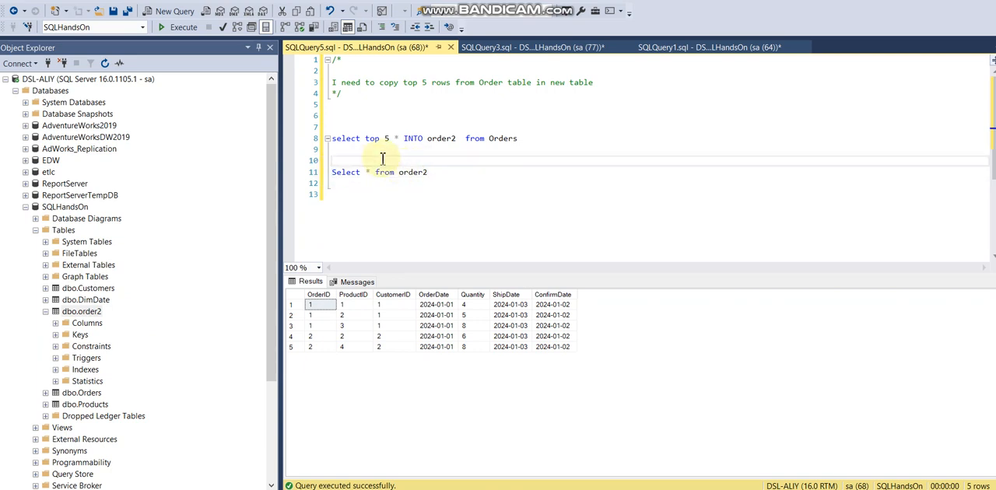
Write 'Select * from Orders' above the order2 query and run both statements together.
type("Selec")
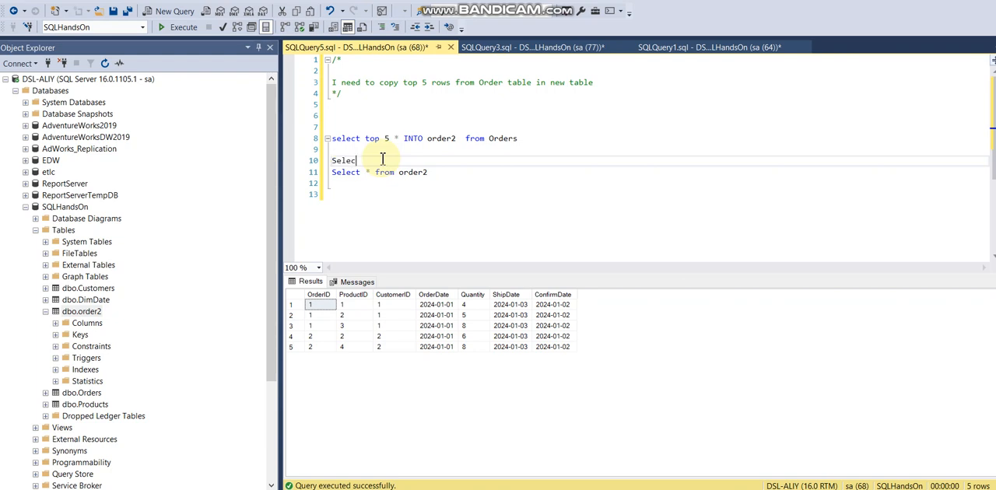
type("* from")
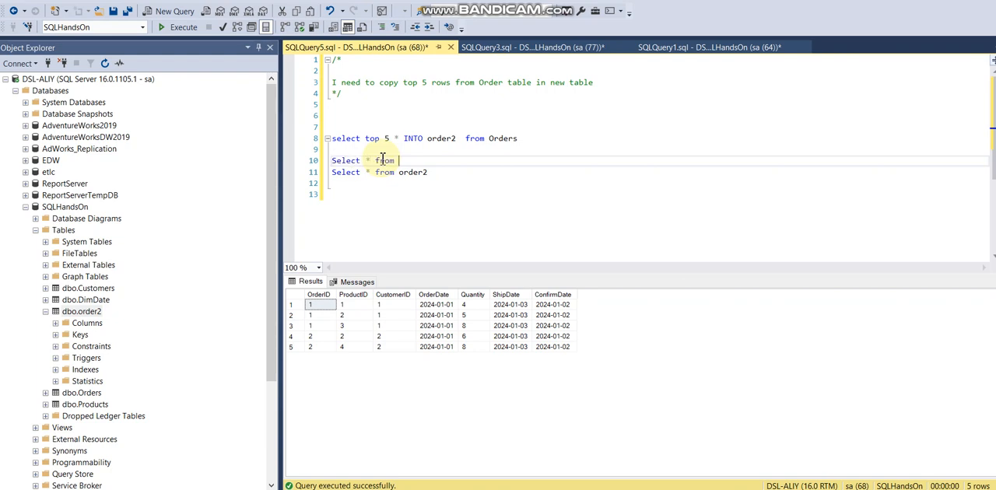
type("ORders")
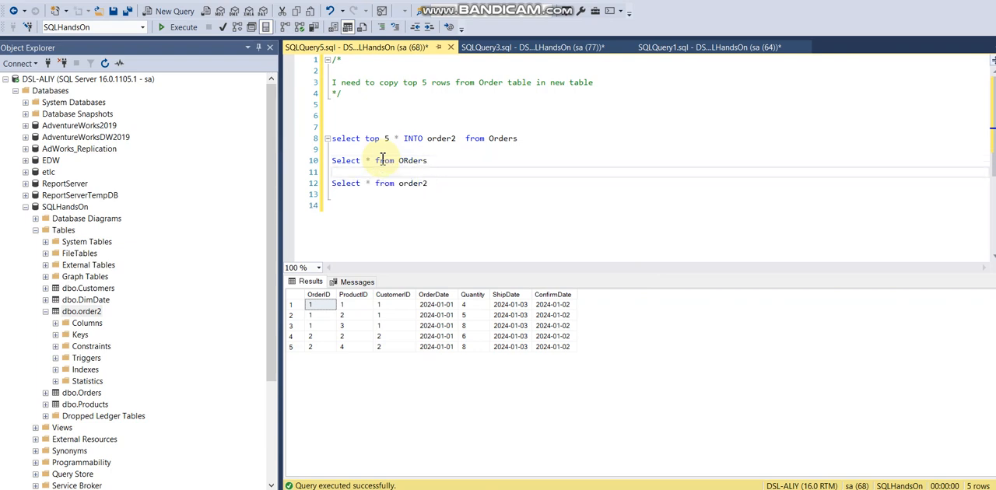
mouse_move(453, 163)
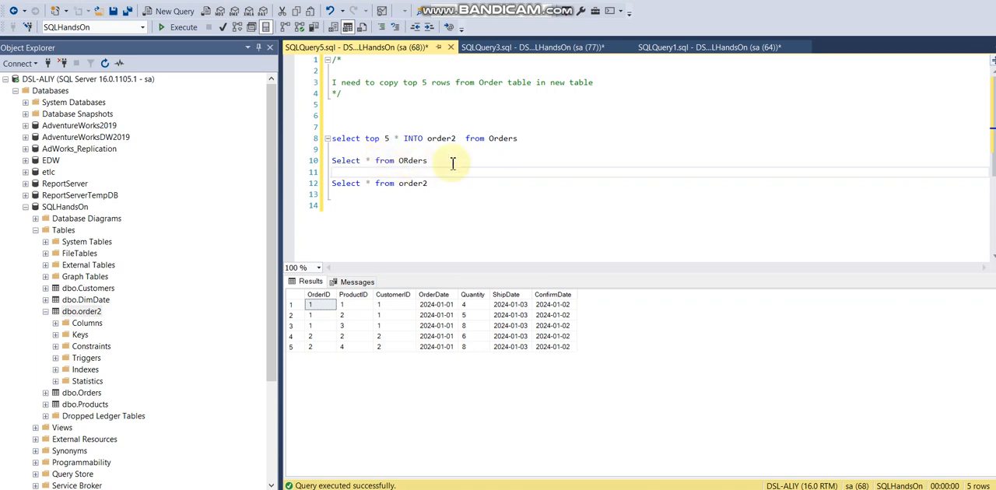
left_click_drag(331, 160, 426, 187)
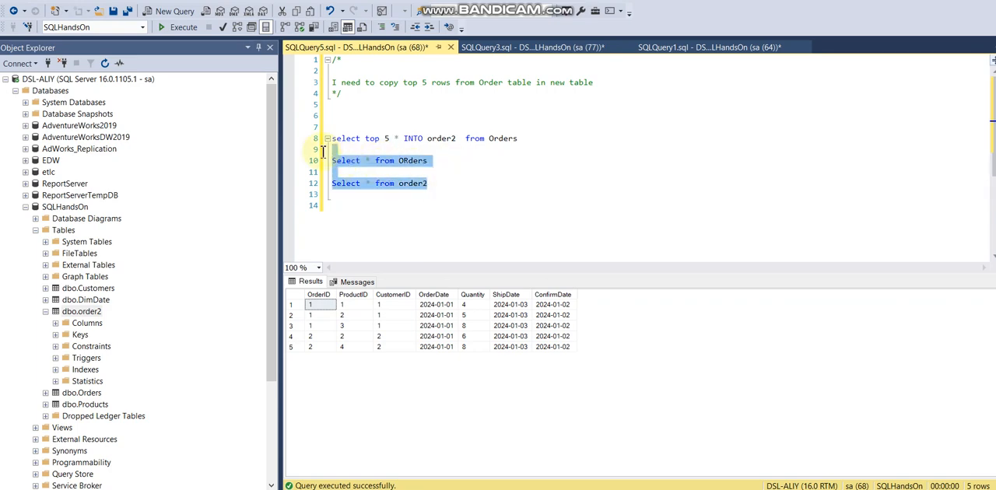
left_click(184, 26)
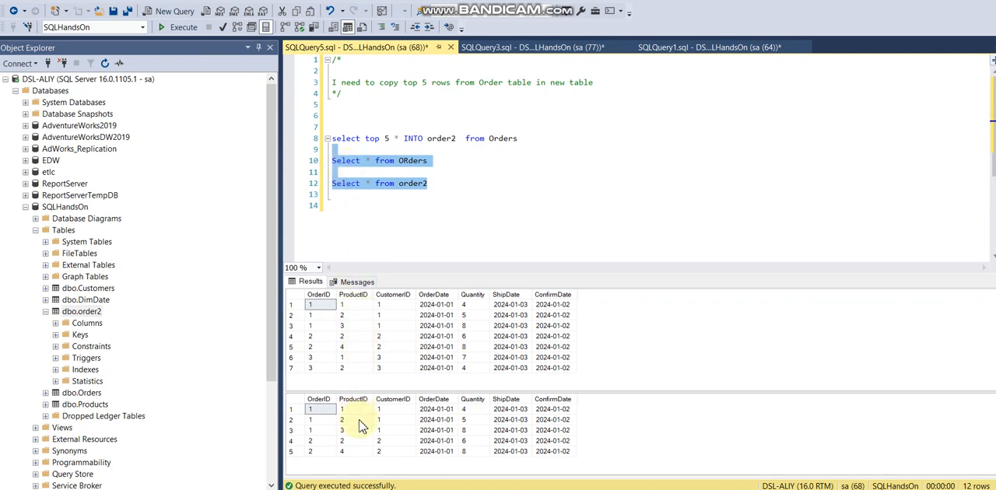
mouse_move(346, 336)
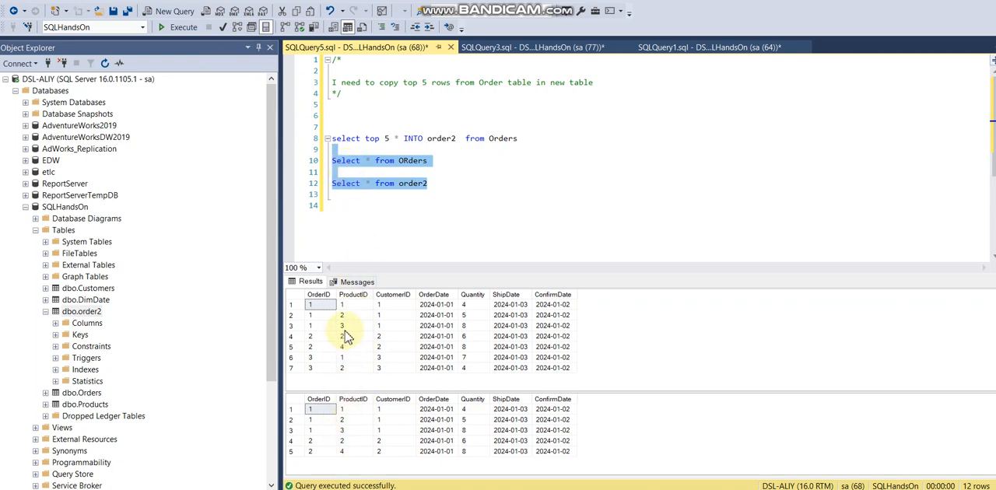
mouse_move(354, 335)
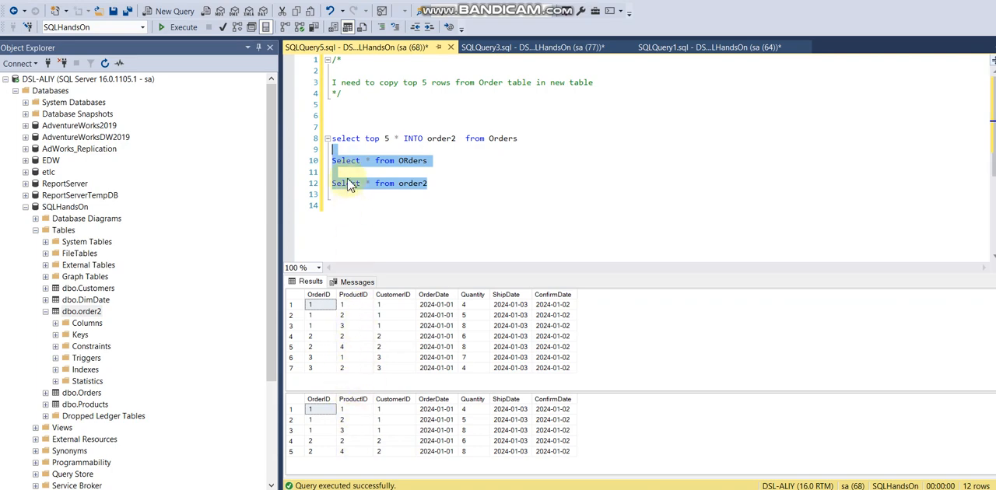
Insert UNION between the Orders and order2 queries, run it, and inspect the 7 rows.
type("U")
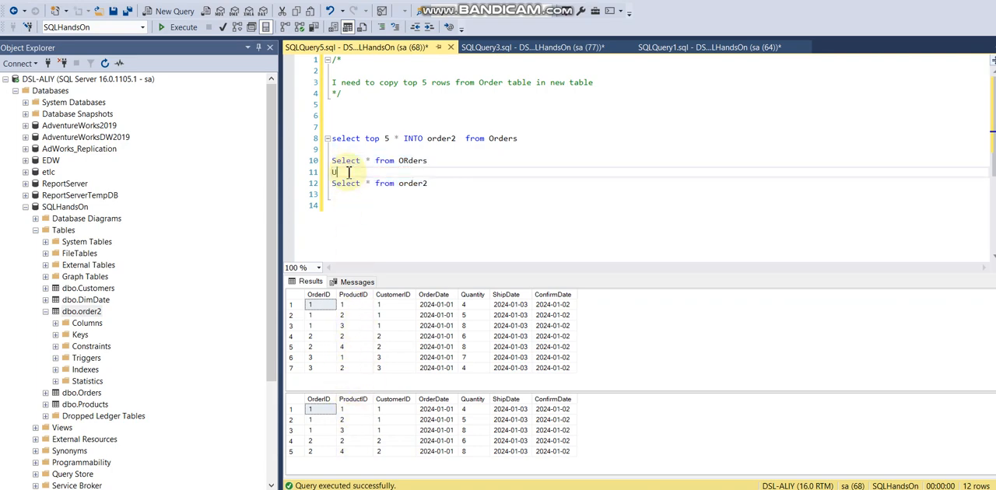
type("nion")
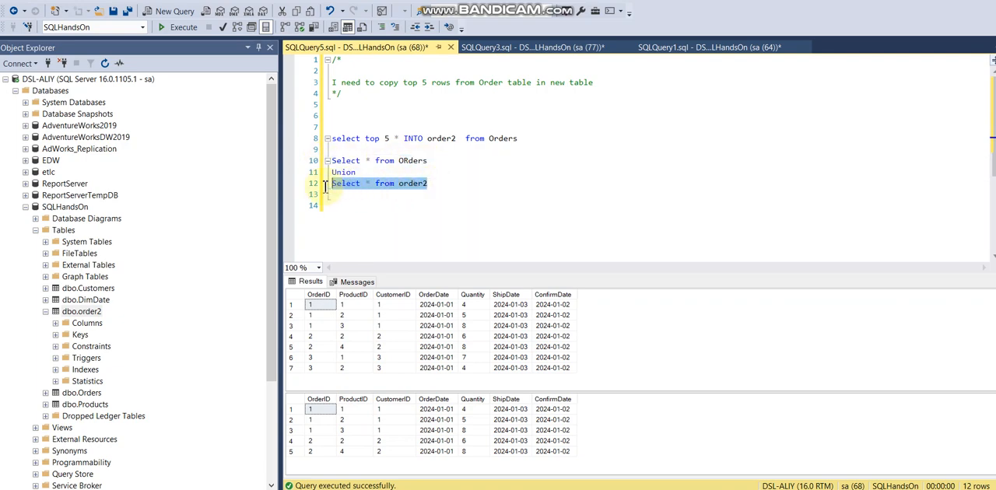
left_click(429, 183)
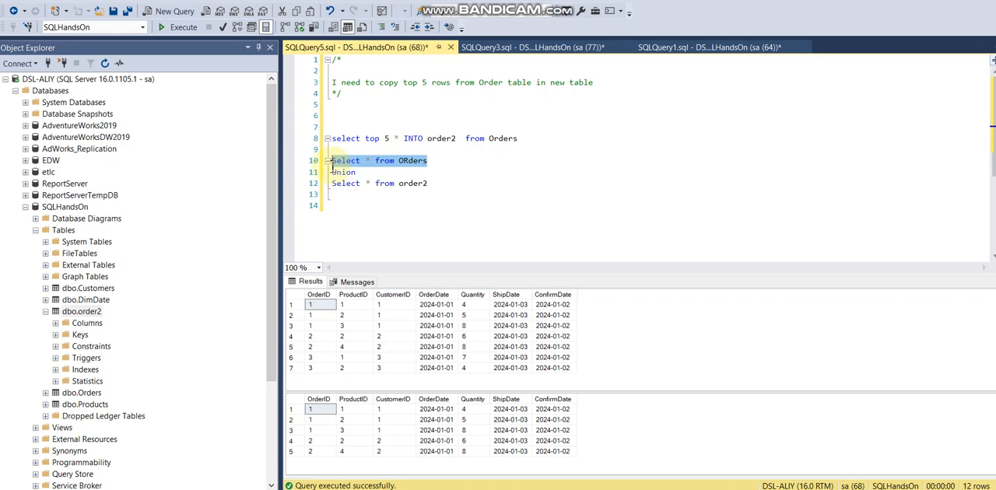
left_click(319, 325)
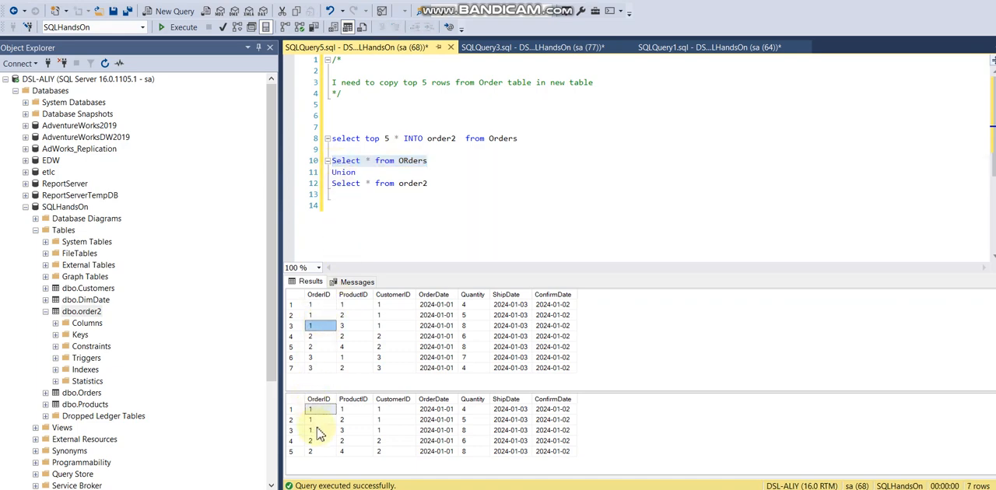
left_click(317, 408)
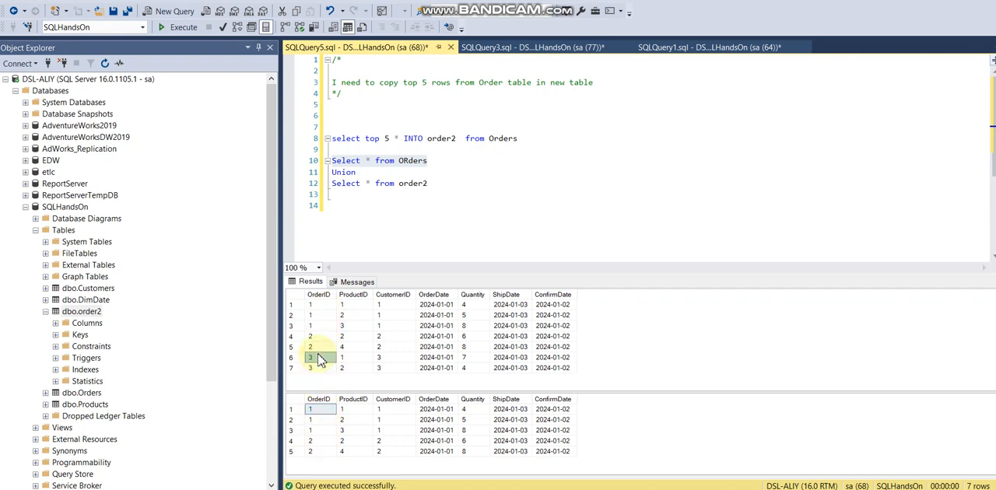
left_click(310, 347)
type(" all")
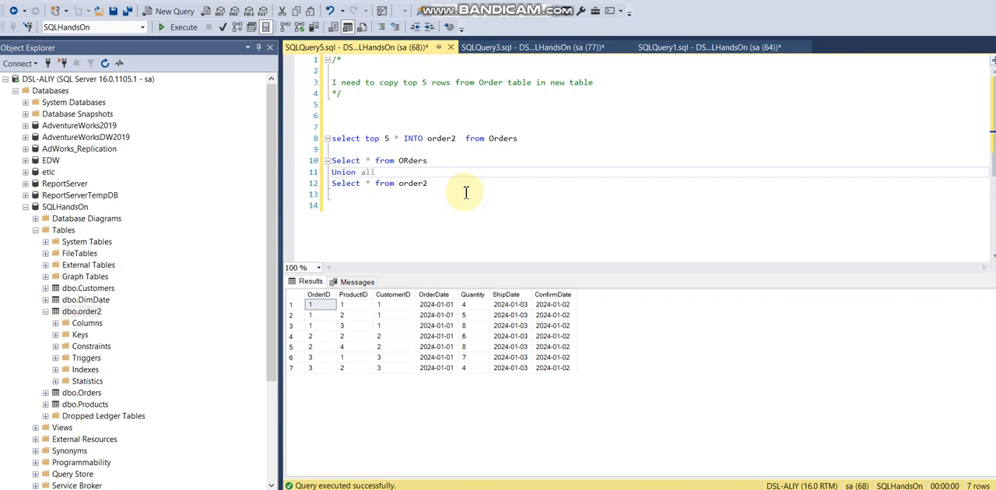
Run the UNION ALL query for 12 rows, then begin editing the second table name.
left_click_drag(330, 160, 426, 183)
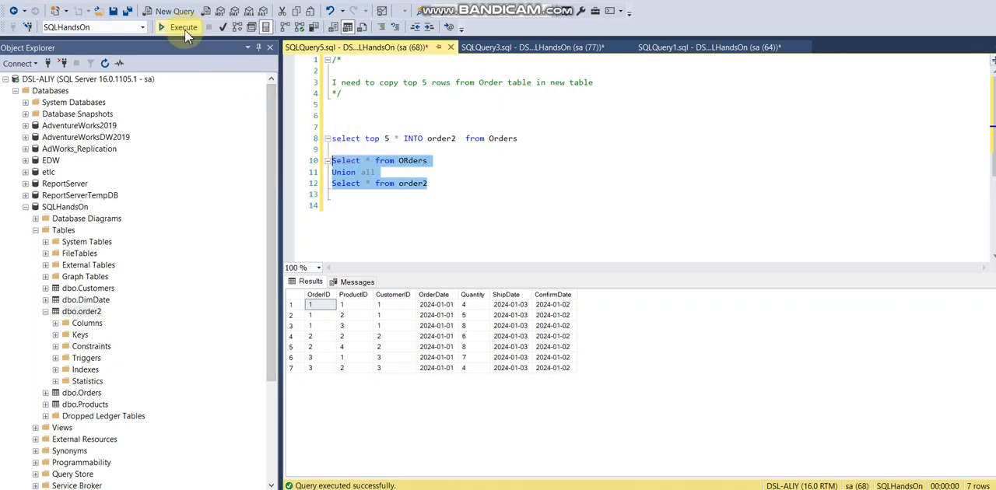
left_click(184, 26)
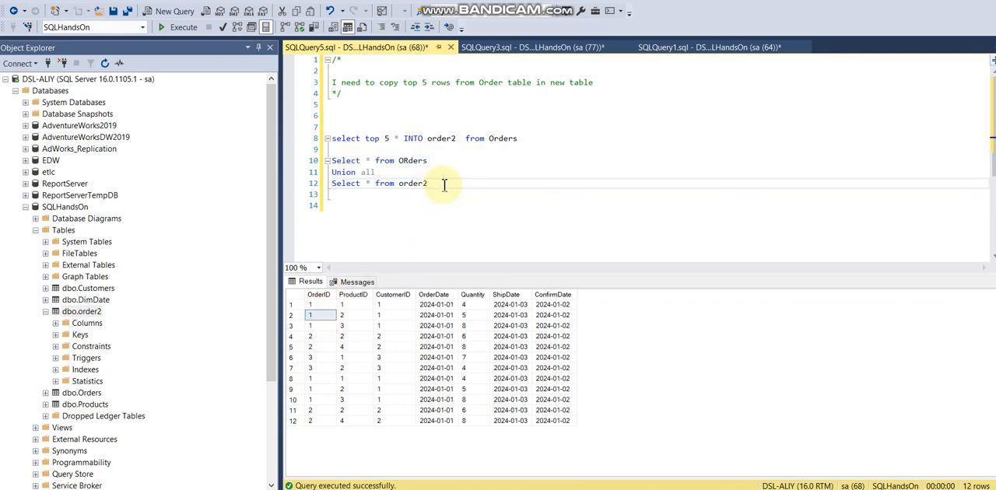
key("Backspace")
type("s")
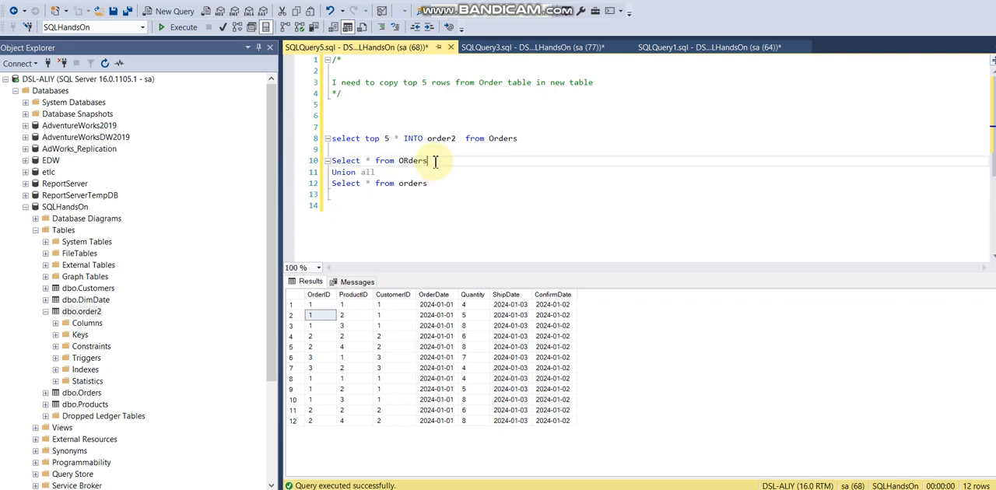
Run the UNION of order2 and orders, returning 7 rows.
type("2")
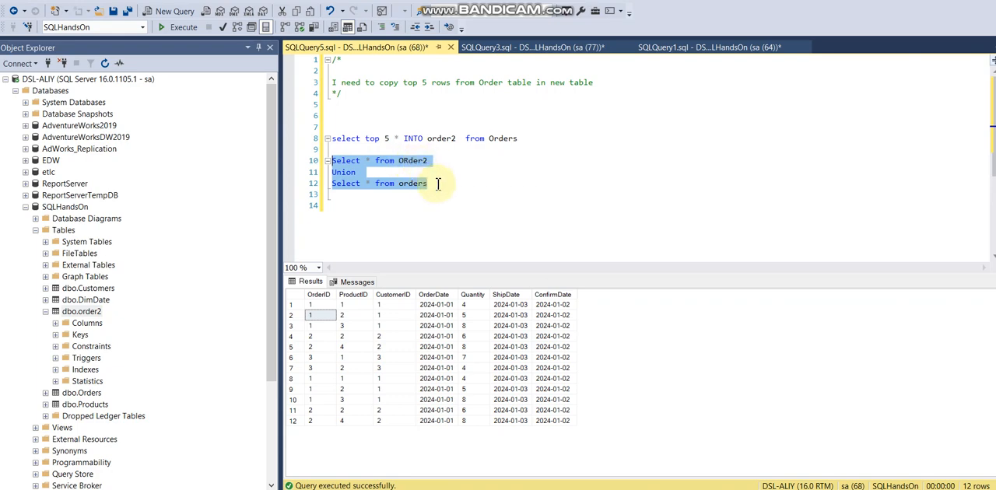
left_click(184, 26)
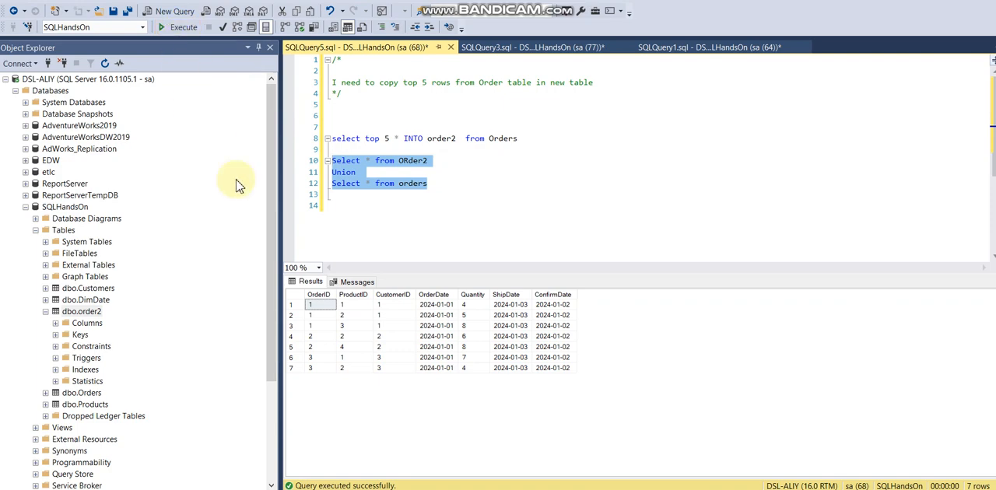
left_click(319, 367)
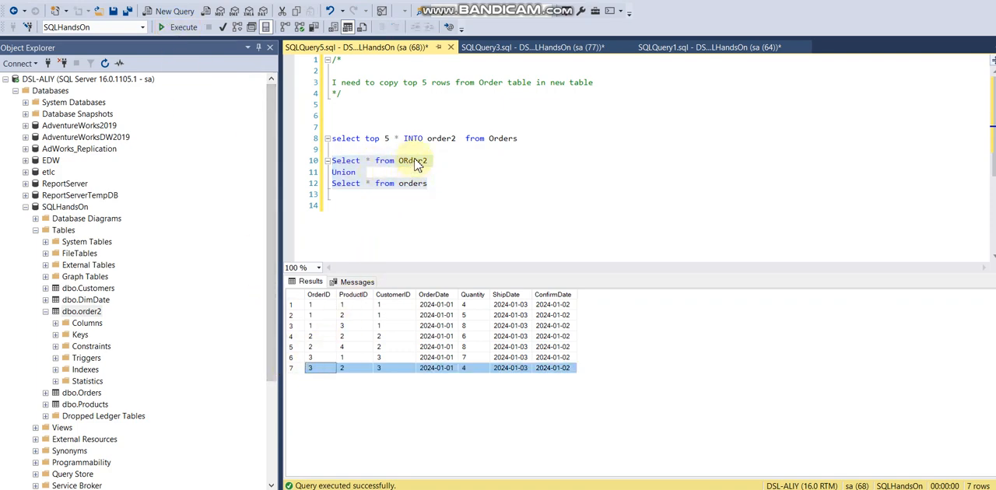
left_click(358, 172)
type(" All")
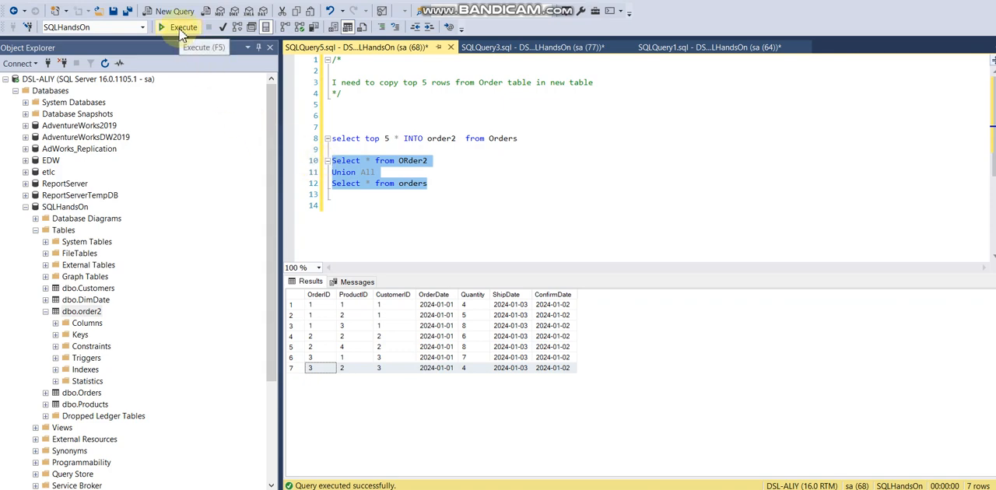
Run the UNION ALL of order2 and orders, returning 12 rows.
left_click(183, 27)
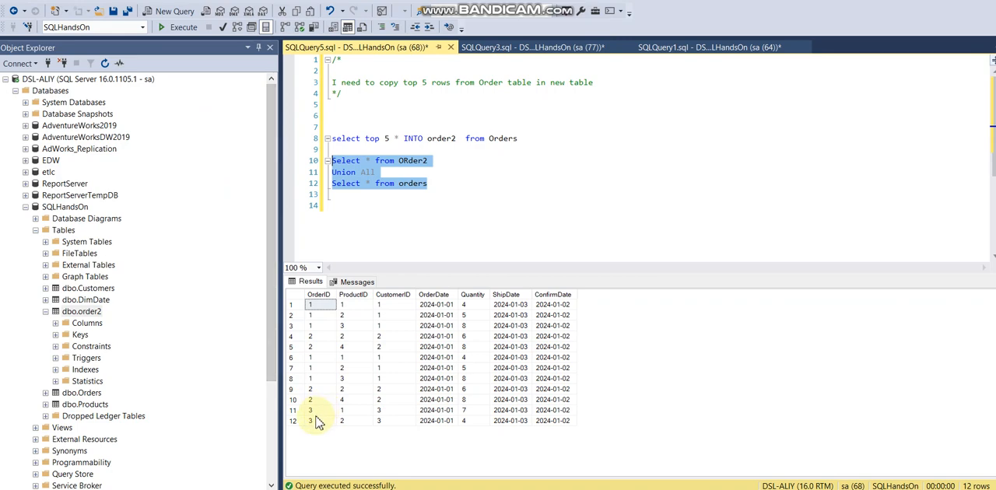
left_click(319, 357)
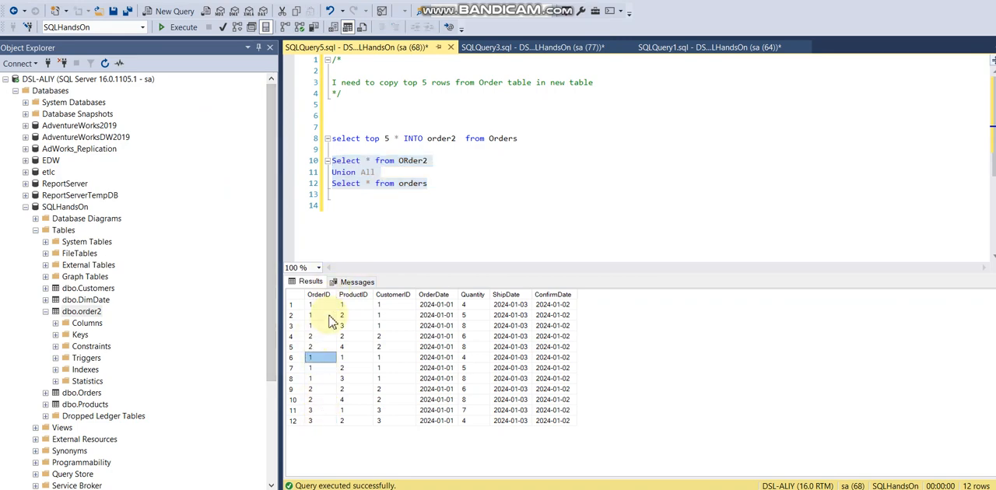
left_click(377, 172)
type("e")
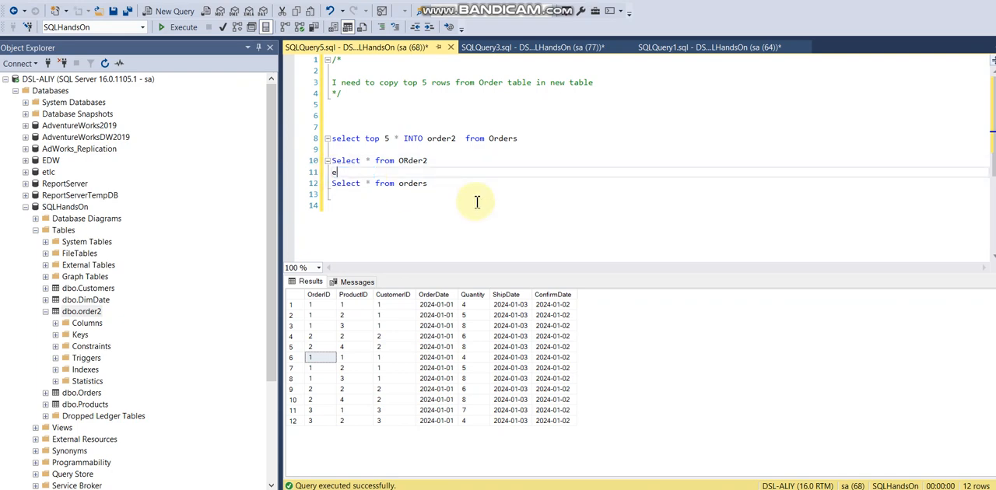
Replace UNION ALL with EXCEPT and run the order2 EXCEPT Orders query.
type("xcept")
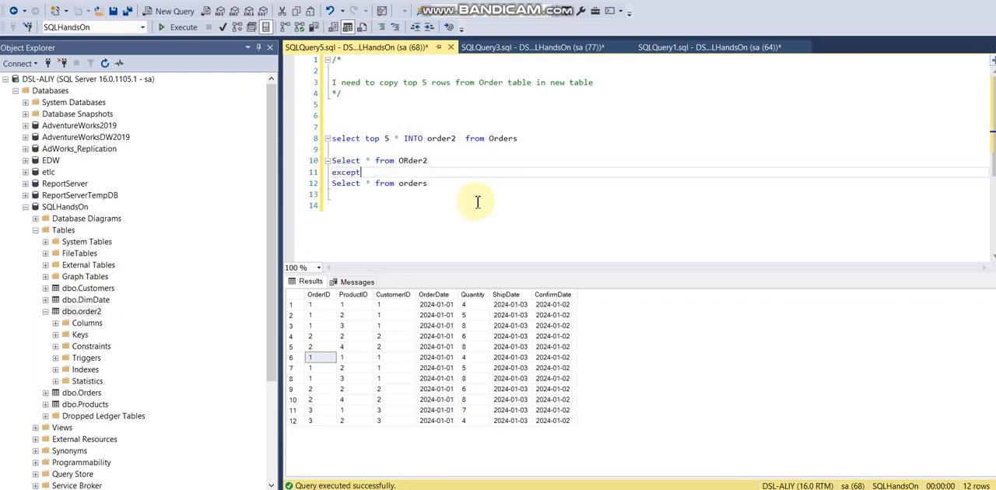
mouse_move(427, 203)
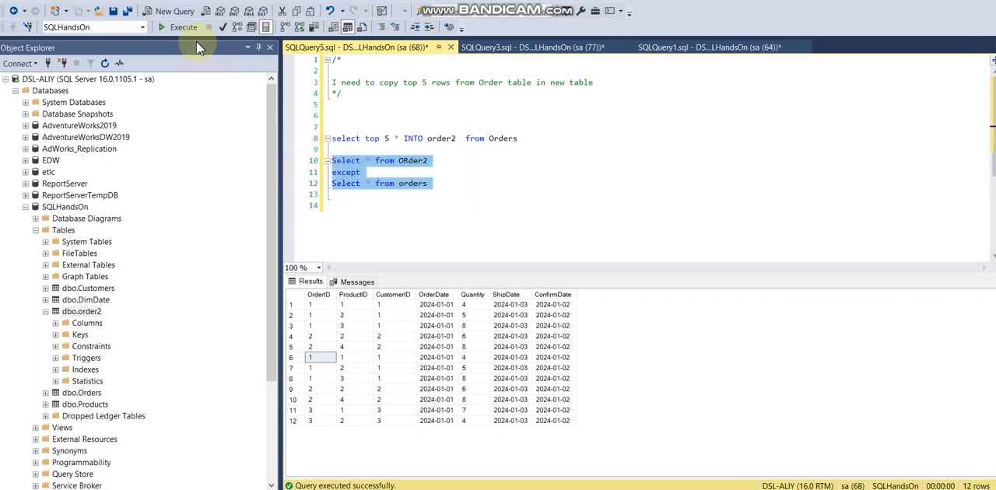
left_click(184, 27)
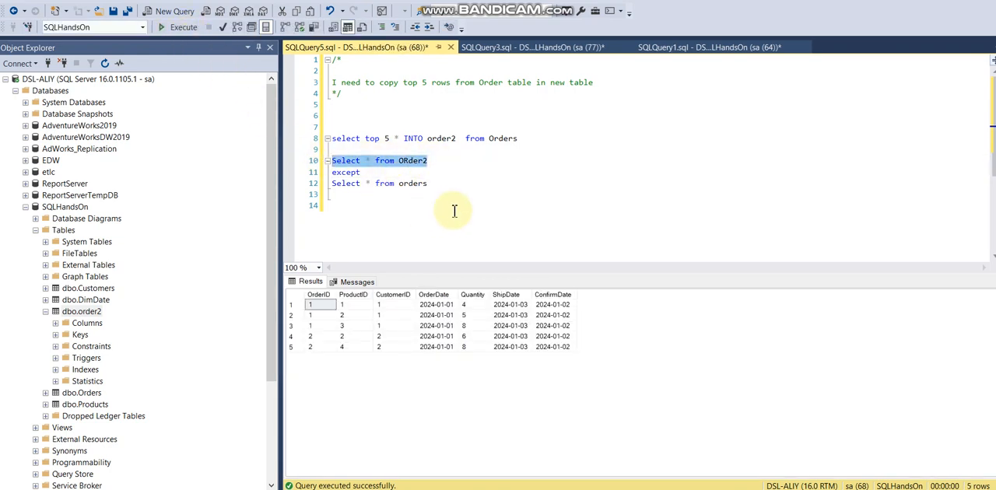
mouse_move(325, 335)
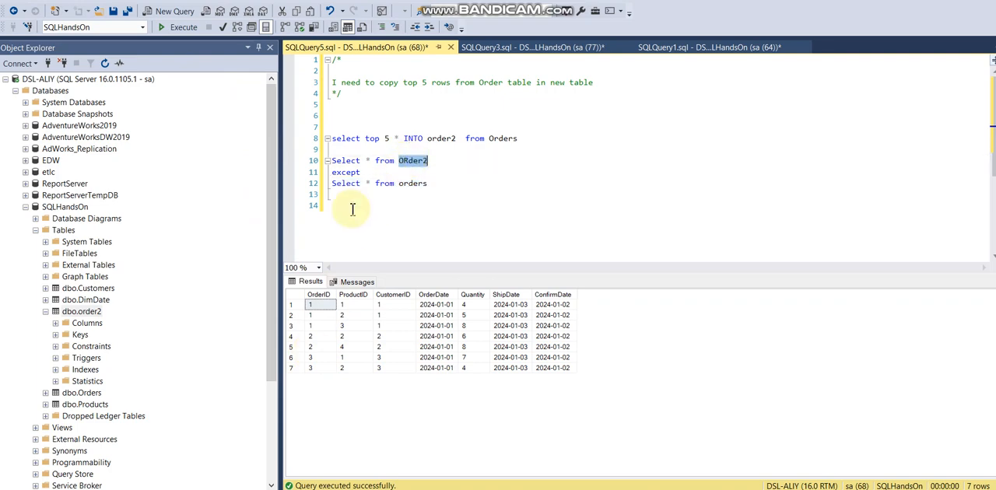
left_click(319, 357)
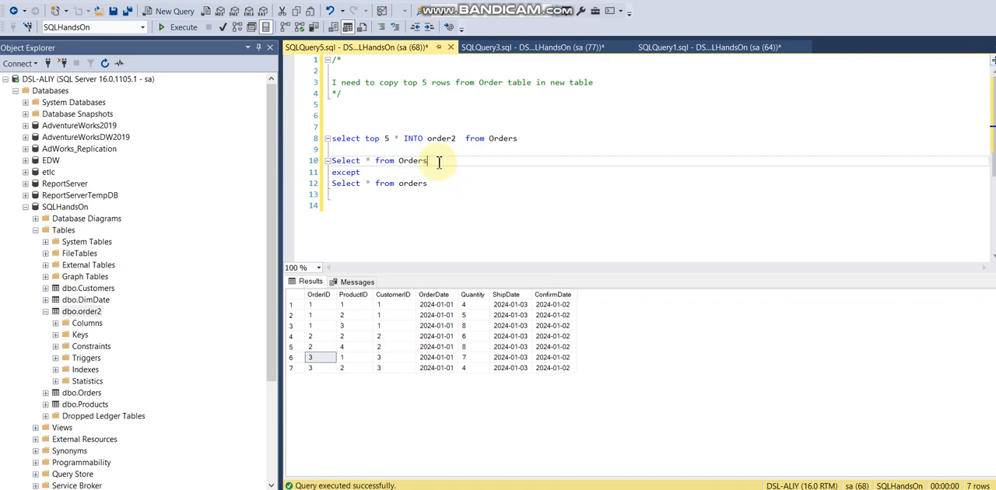
Swap the tables to Orders EXCEPT order2 and run it, returning the two OrderID 3 rows.
type("order2")
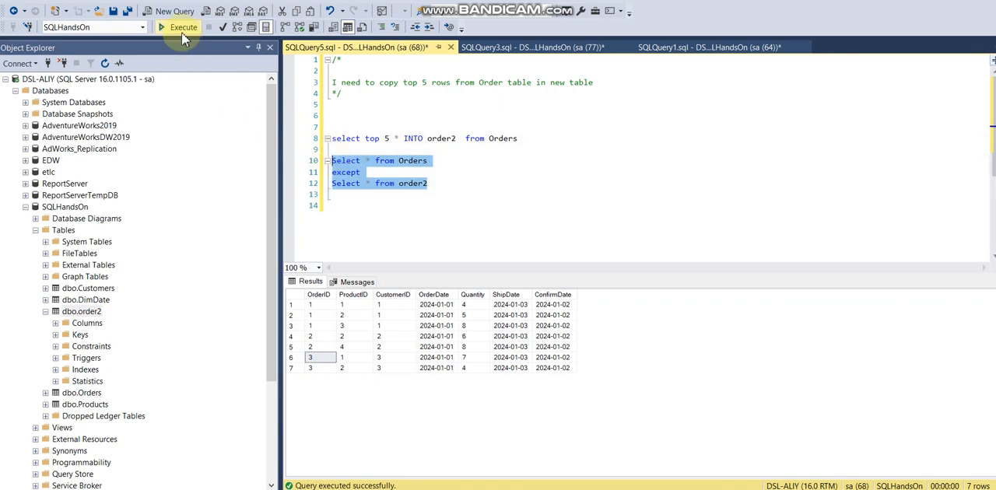
left_click(183, 27)
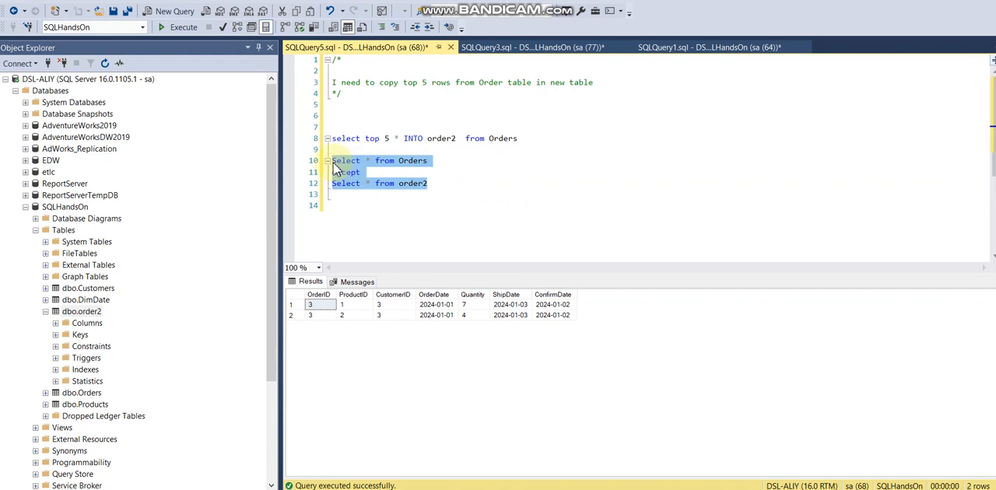
left_click(379, 172)
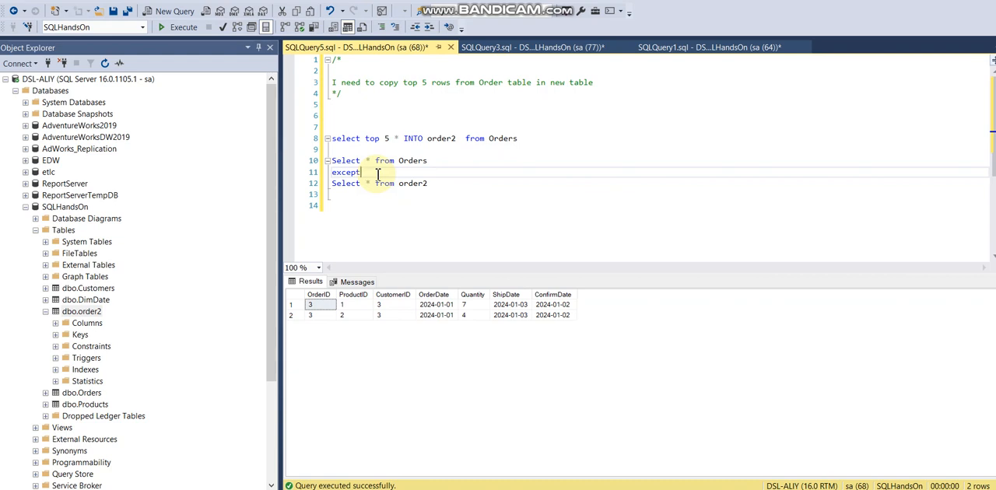
left_click_drag(331, 160, 427, 183)
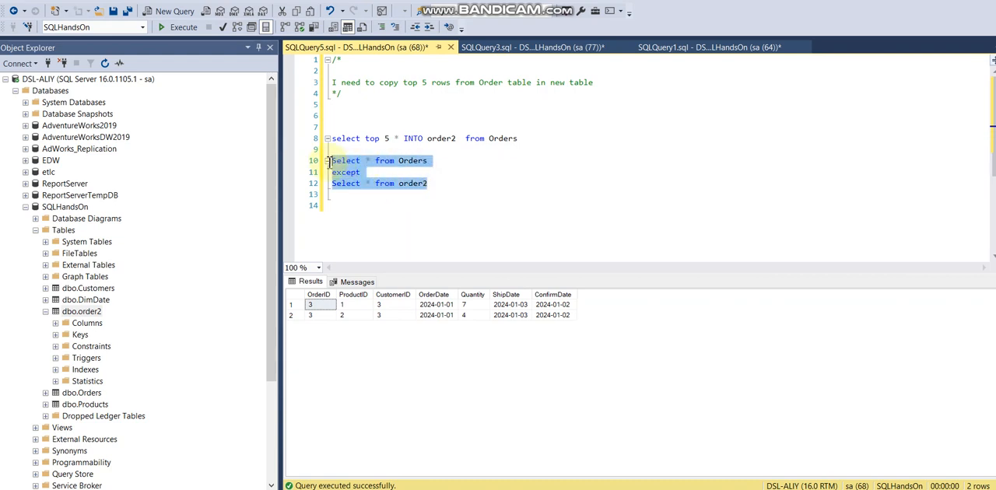
double_click(345, 172)
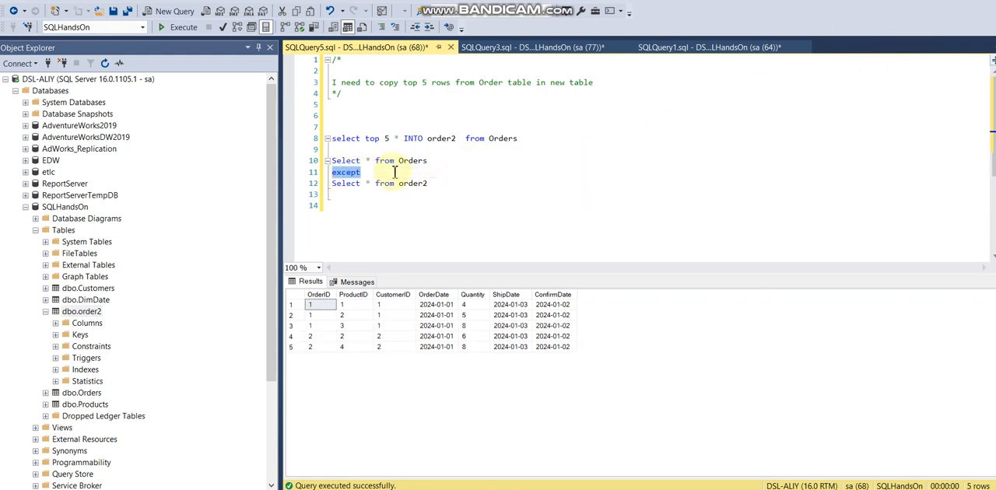
Change EXCEPT to INTERSECT and run Orders INTERSECT order2 to get the five shared rows.
type("Intersect")
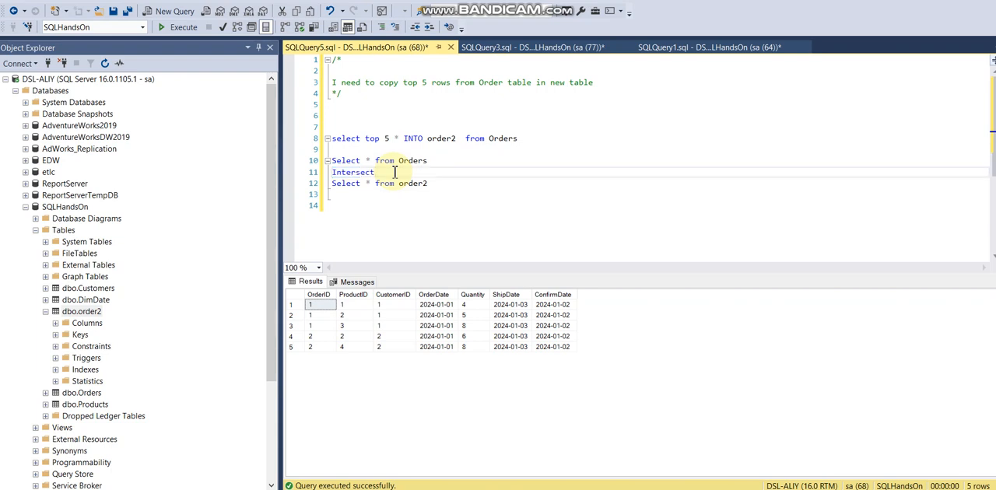
left_click_drag(331, 172, 427, 183)
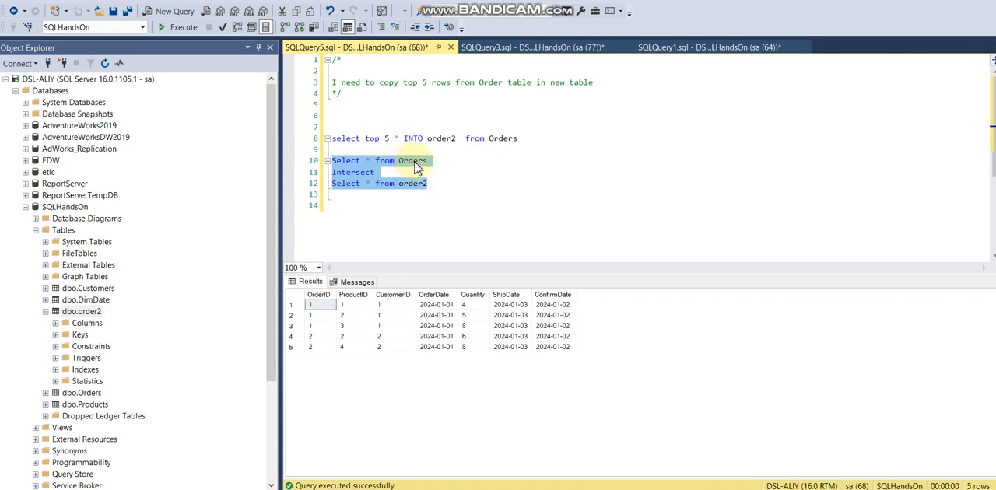
mouse_move(416, 187)
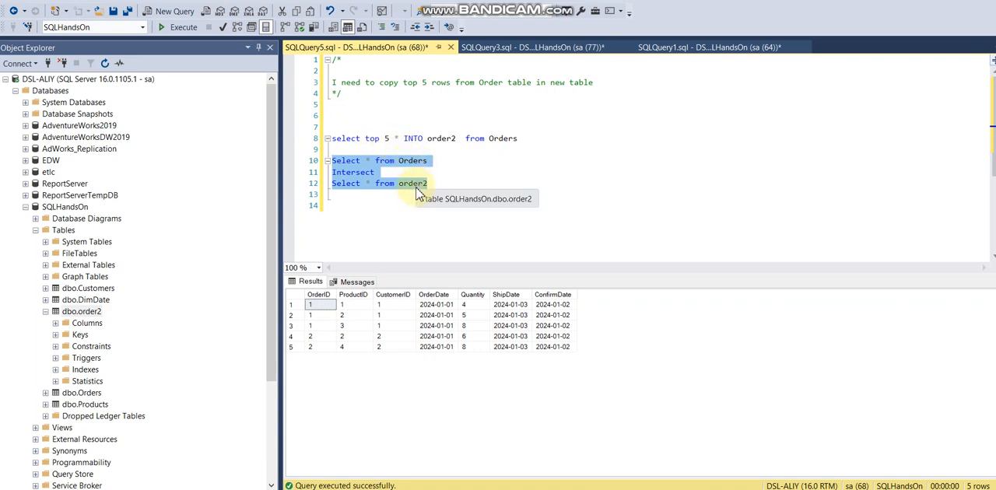
mouse_move(295, 230)
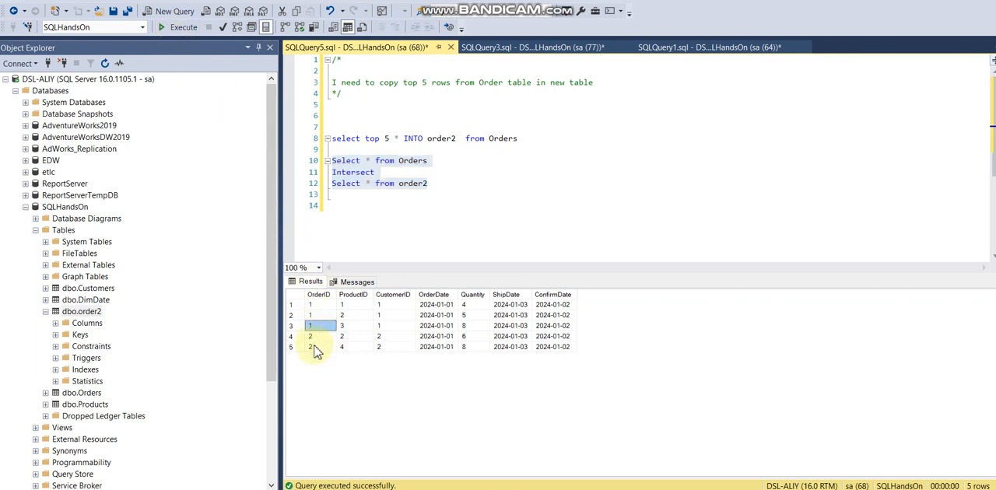
left_click(310, 304)
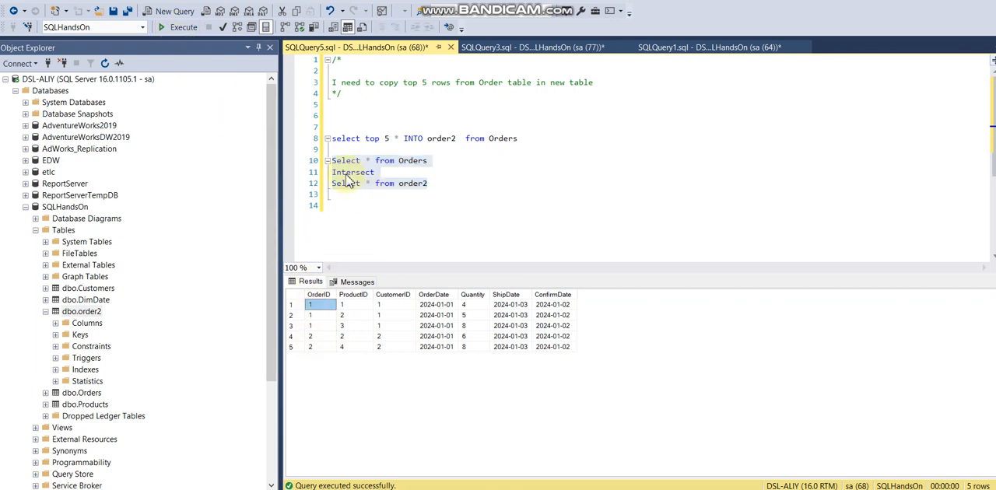
double_click(351, 172)
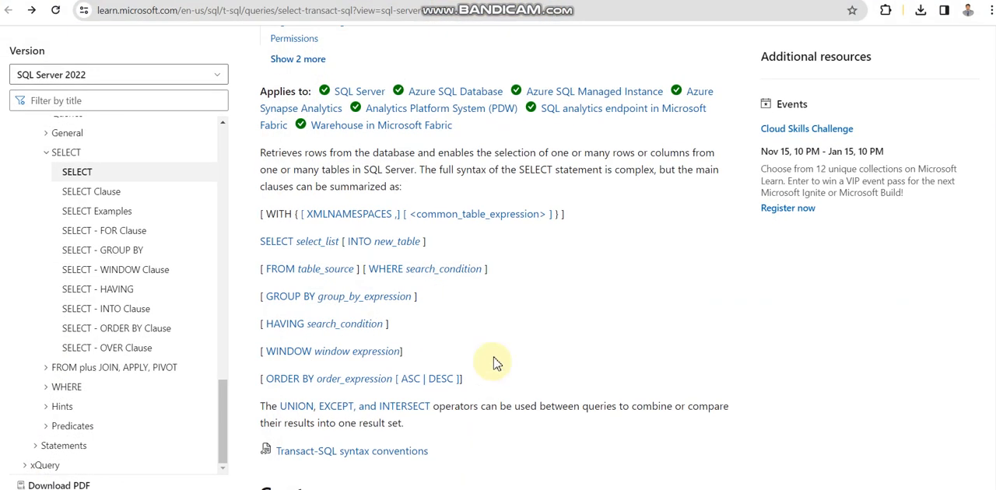
mouse_move(274, 219)
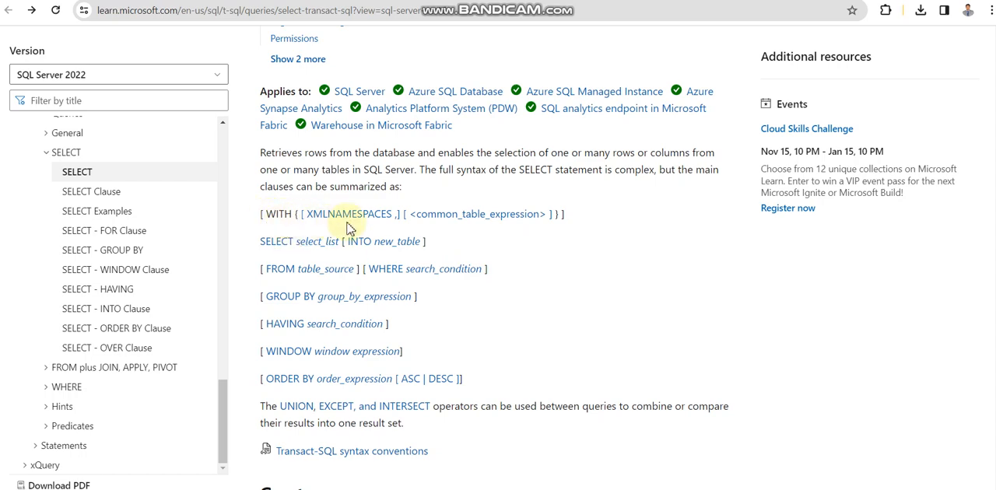
mouse_move(294, 255)
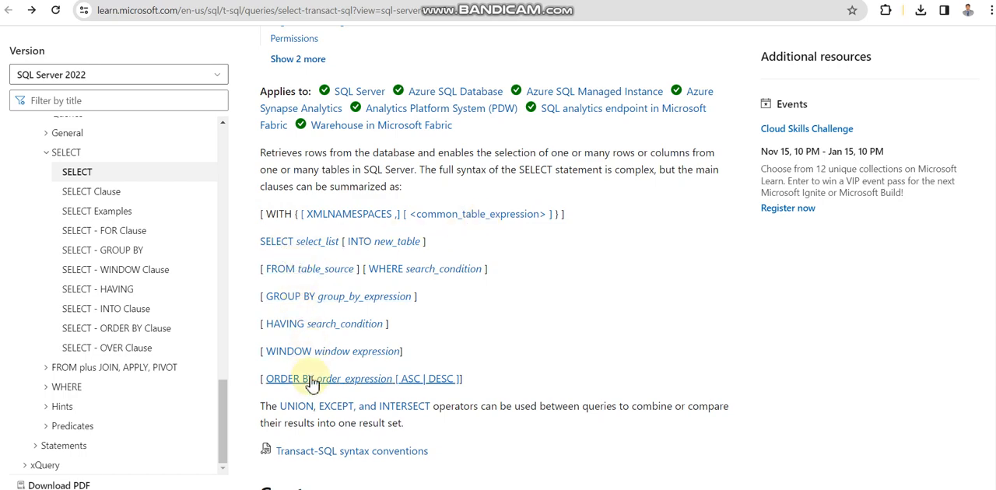
mouse_move(467, 350)
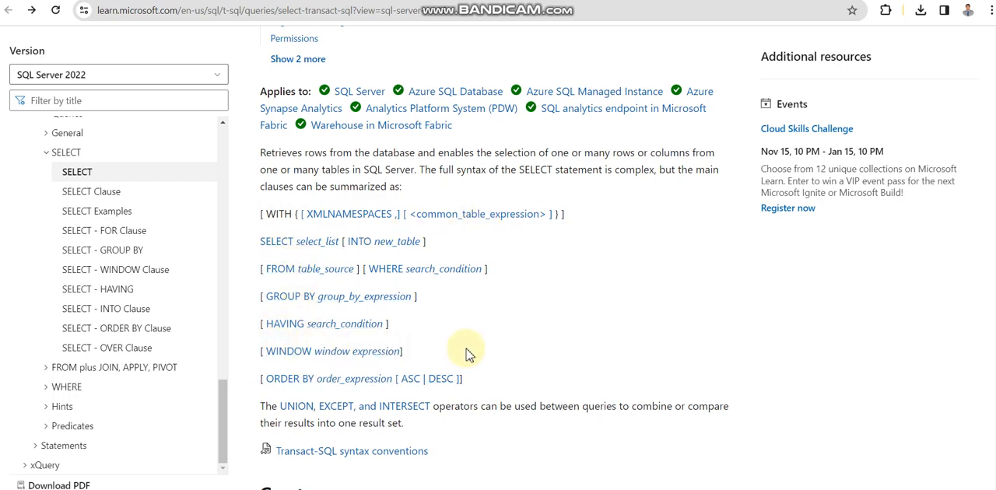
Scroll the SELECT (Transact-SQL) page to the clause syntax and UNION/EXCEPT/INTERSECT note.
scroll("down", 3)
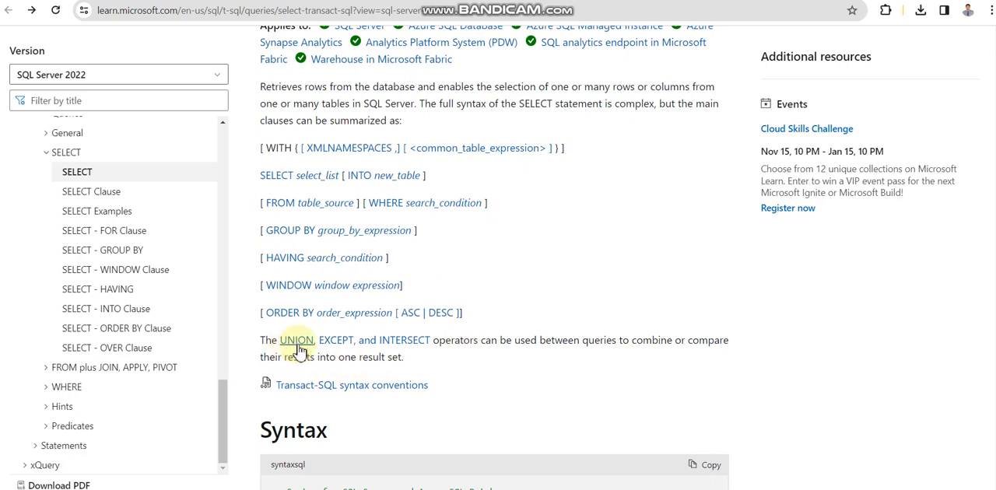
mouse_move(402, 340)
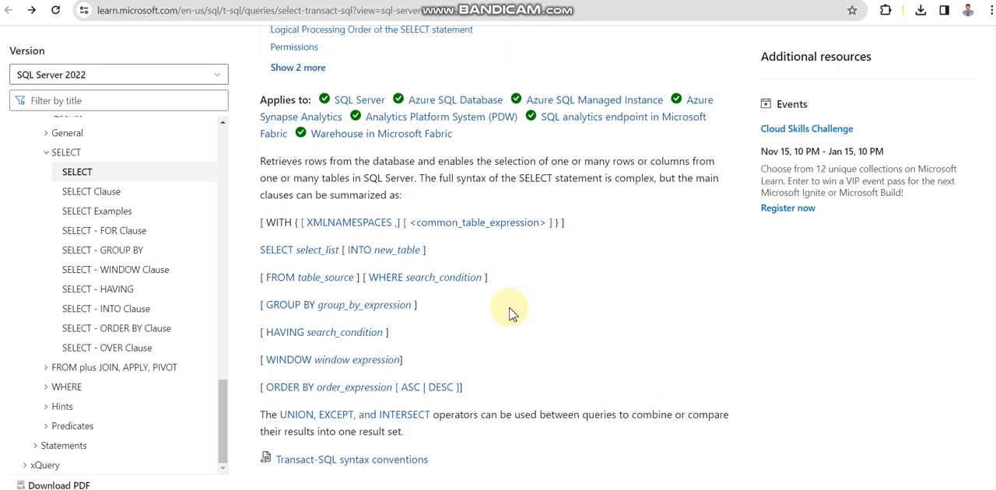
scroll("down", 3)
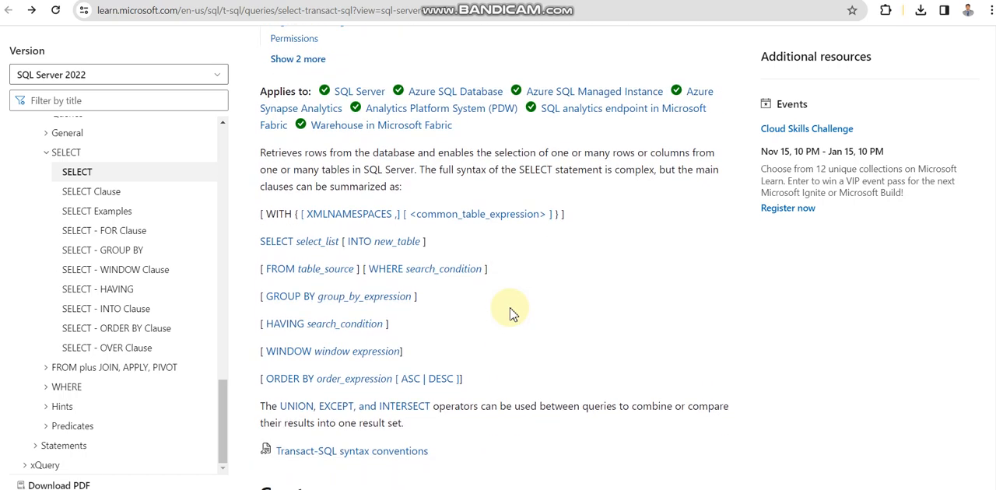
mouse_move(490, 292)
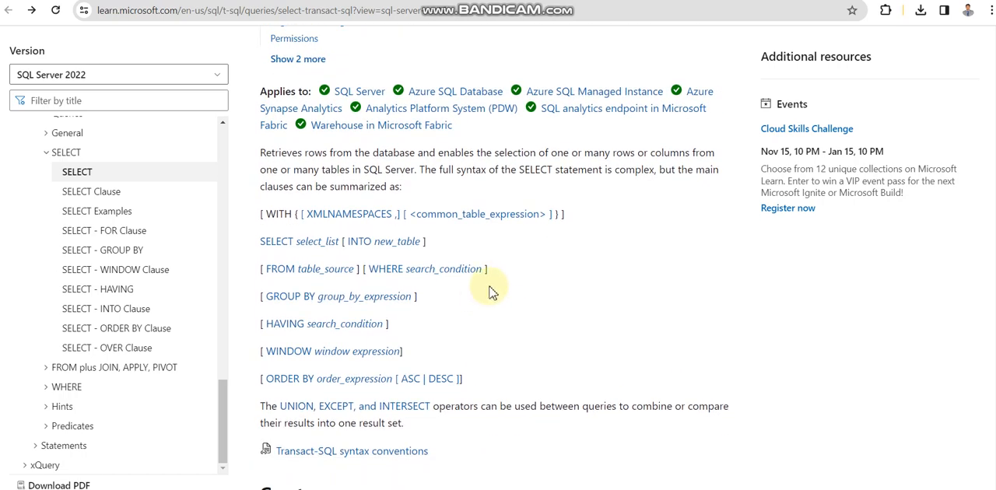
mouse_move(519, 280)
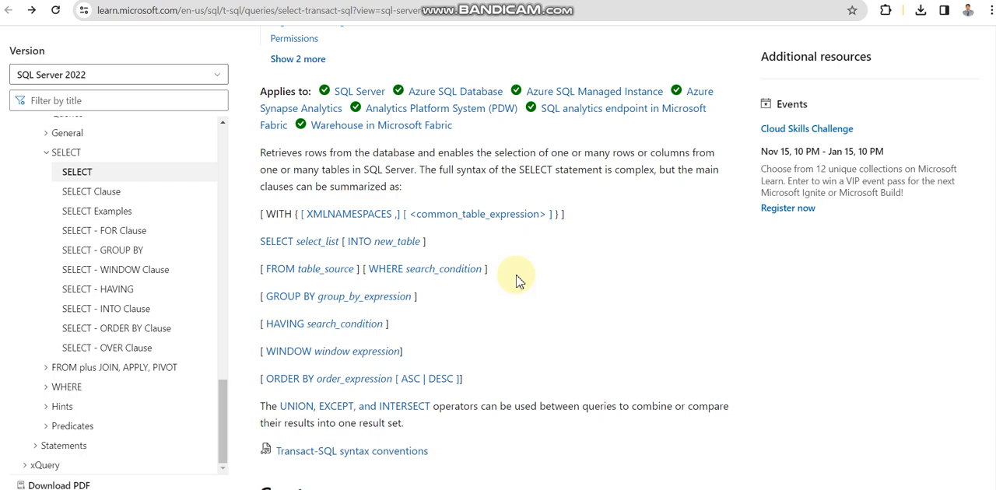